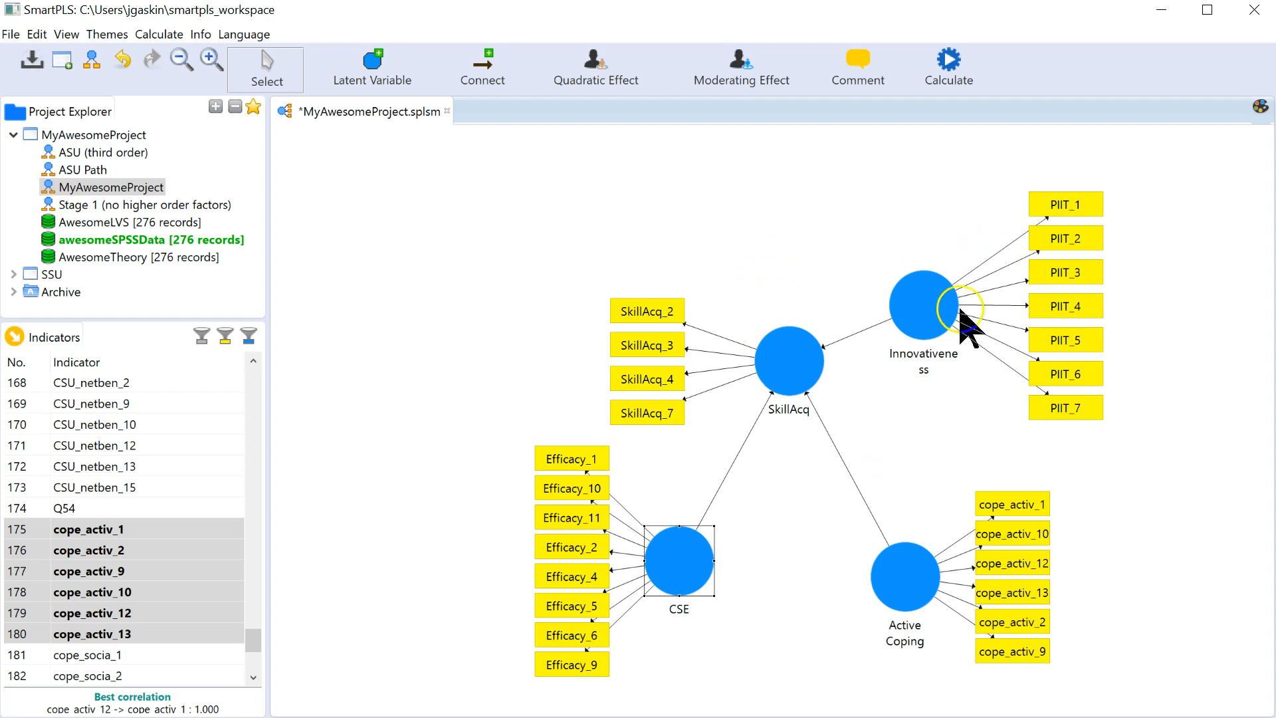
pyautogui.moveTo(920, 224)
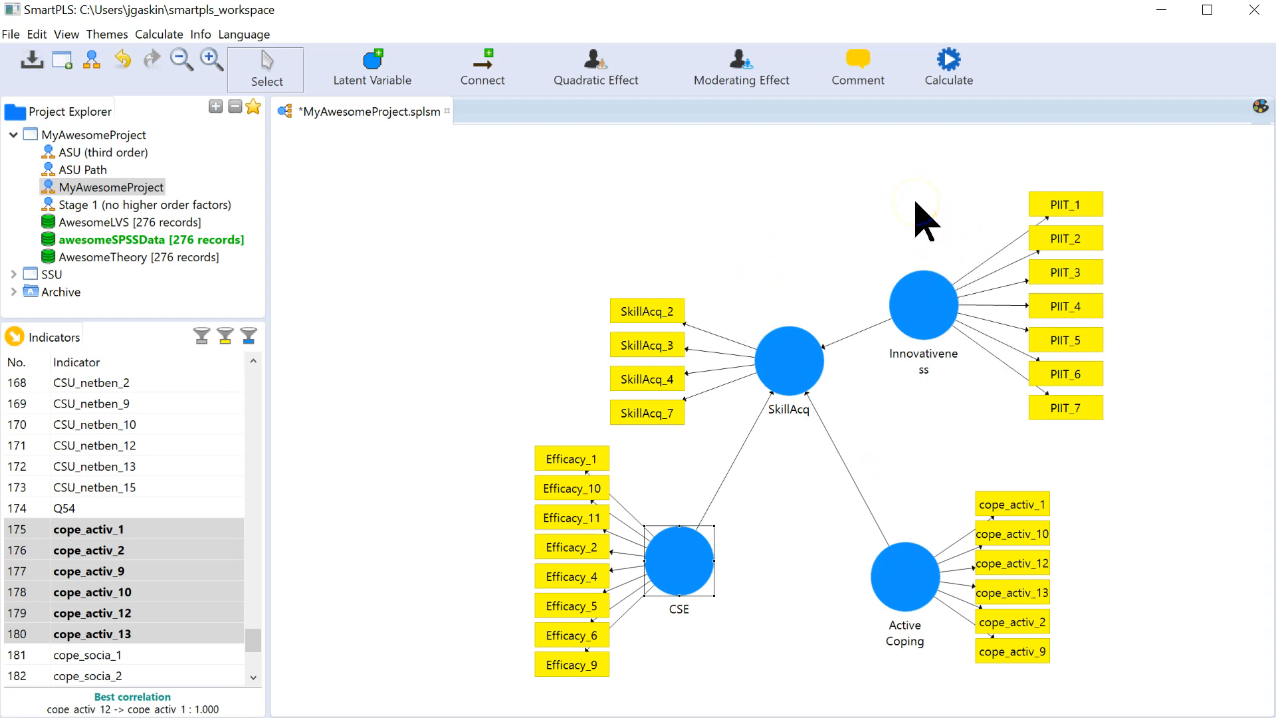
pyautogui.moveTo(936, 431)
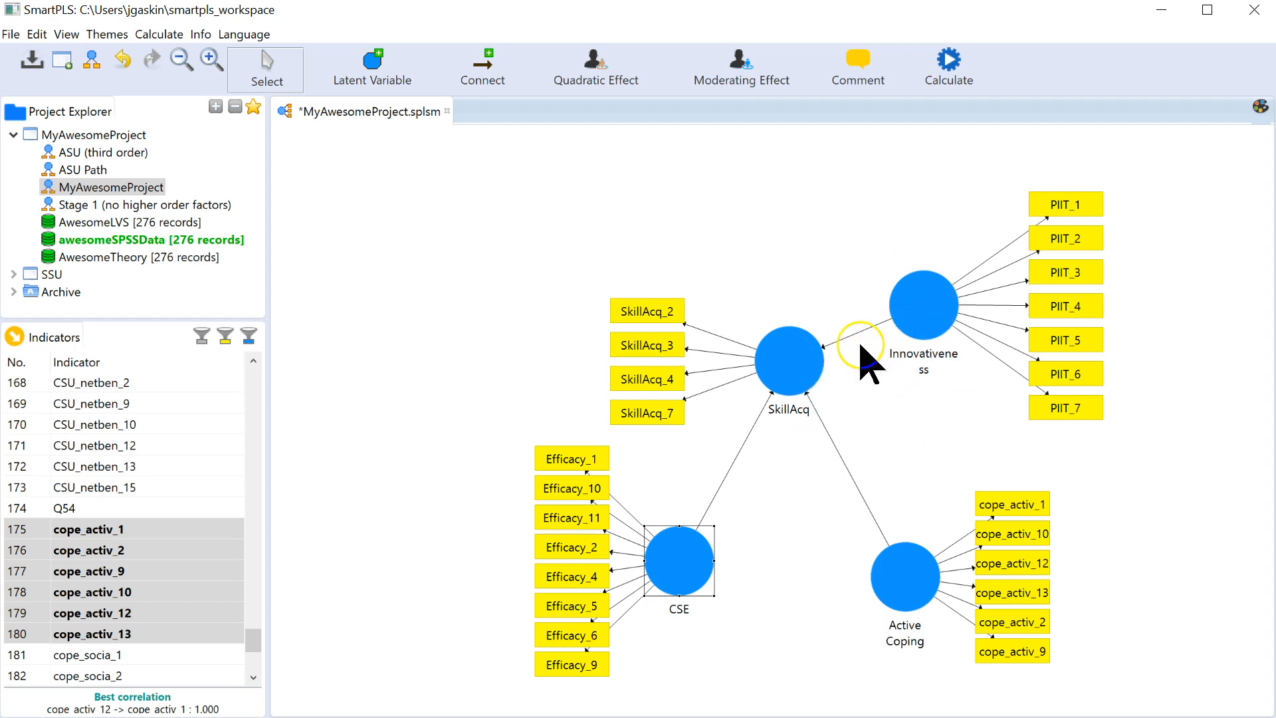
pyautogui.moveTo(821, 399)
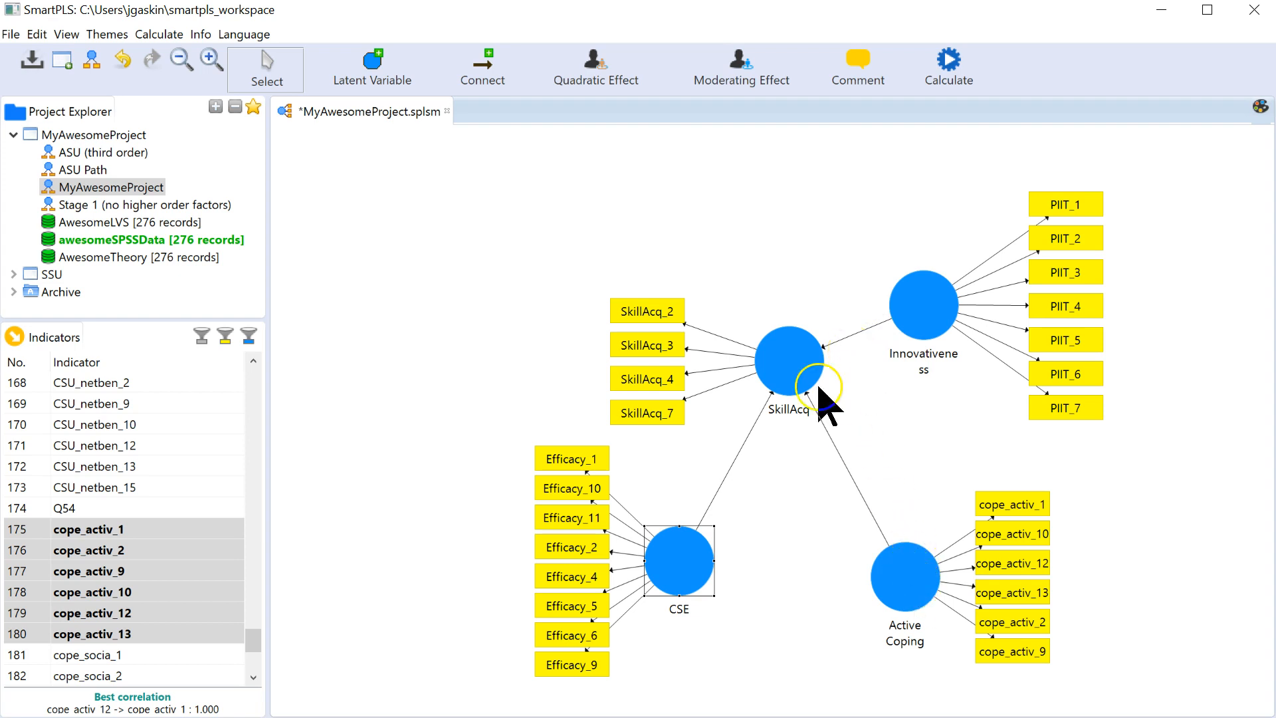
pyautogui.moveTo(851, 546)
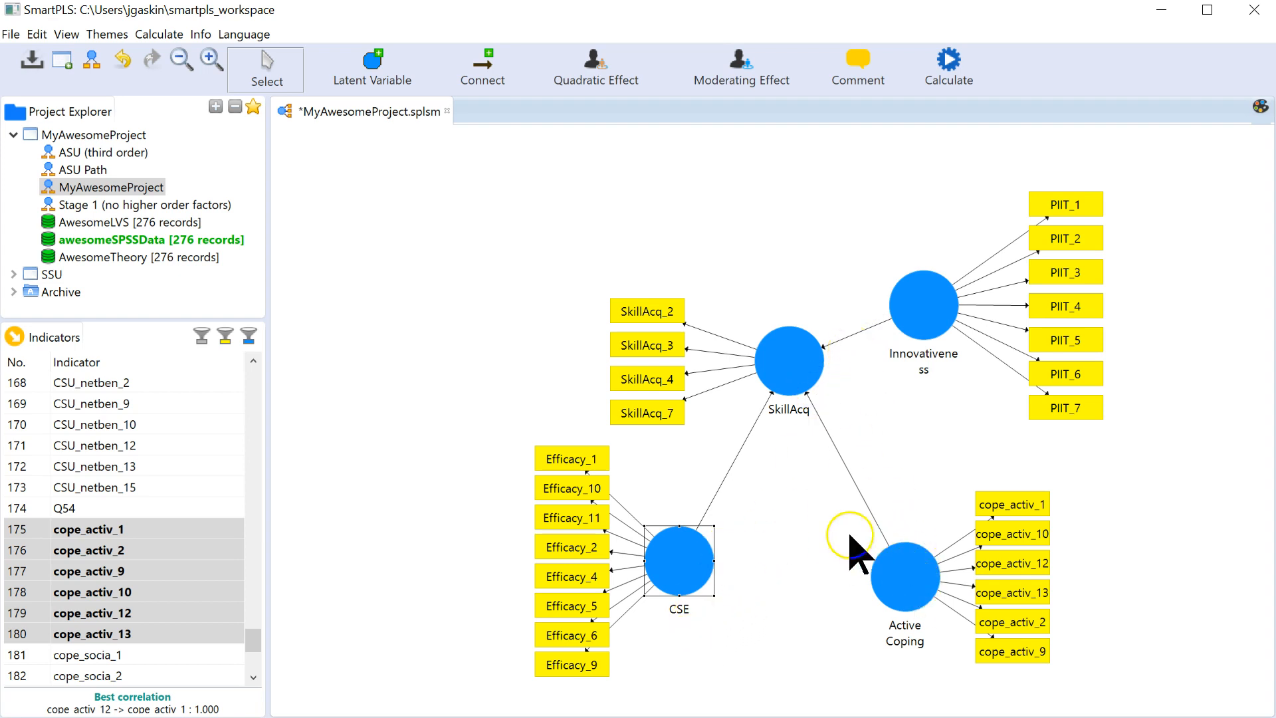
pyautogui.moveTo(902, 488)
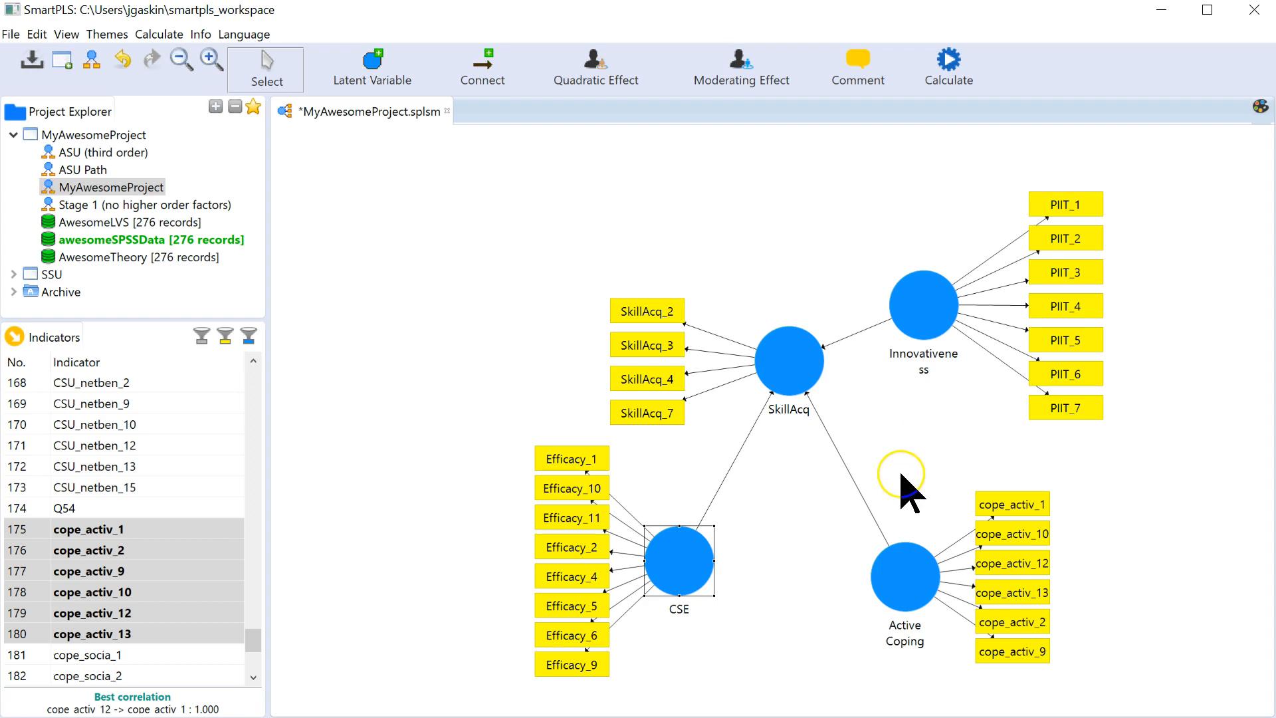
pyautogui.moveTo(936, 484)
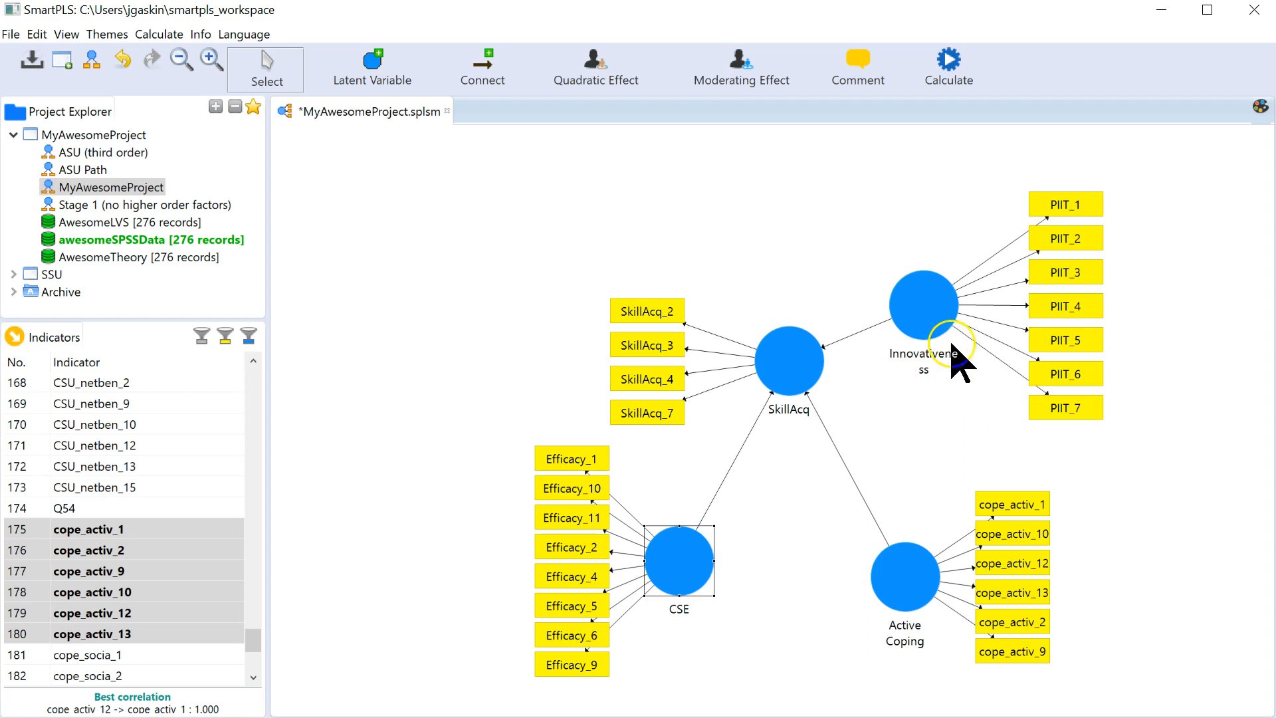
pyautogui.moveTo(912, 484)
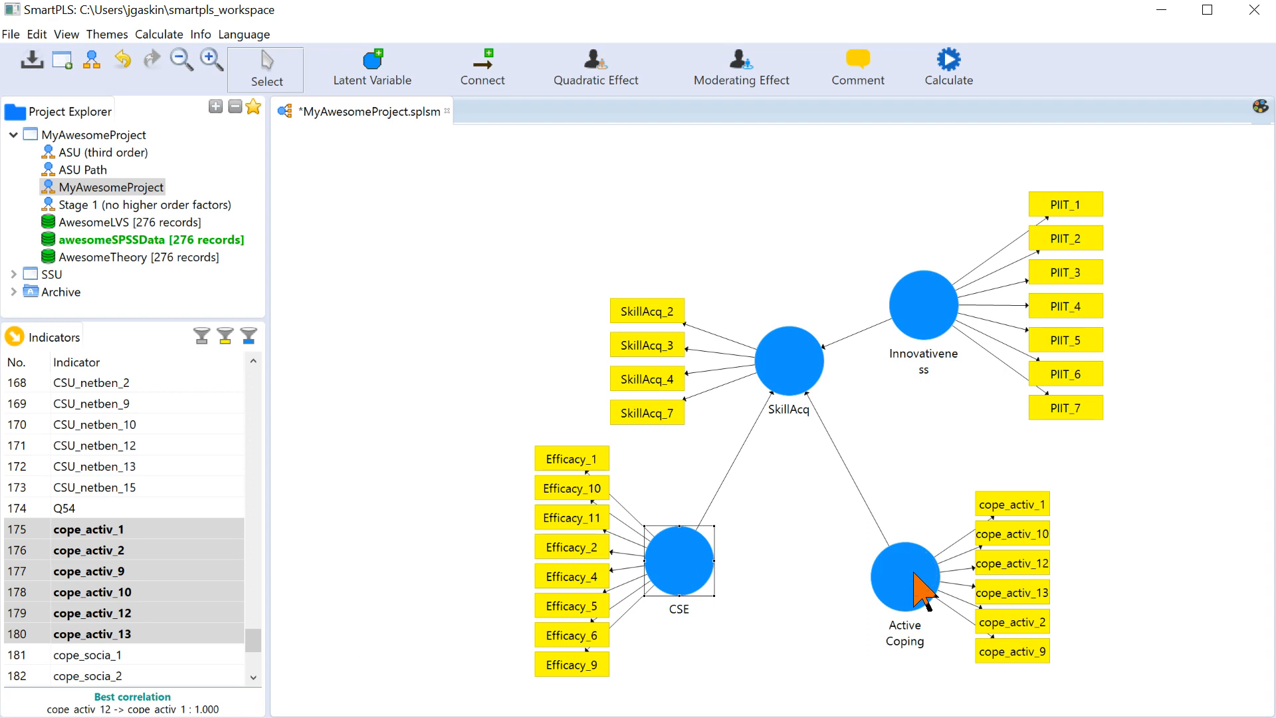
pyautogui.moveTo(893, 356)
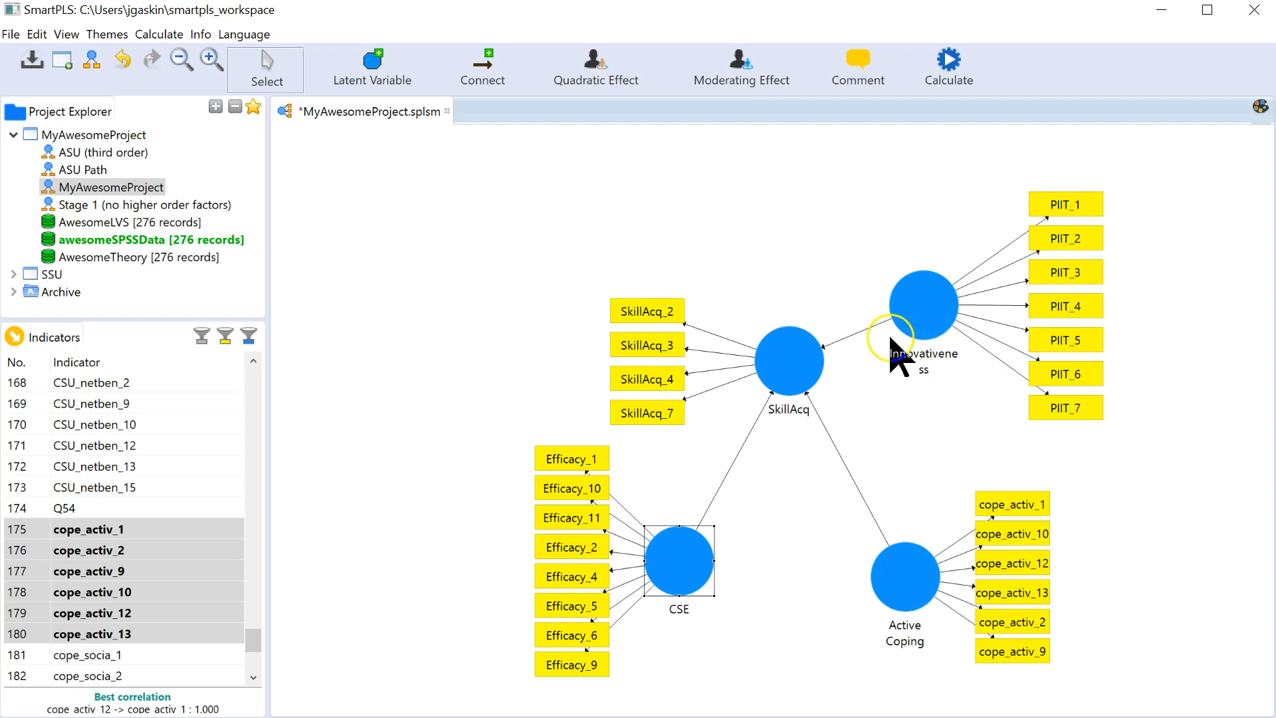
pyautogui.moveTo(810, 407)
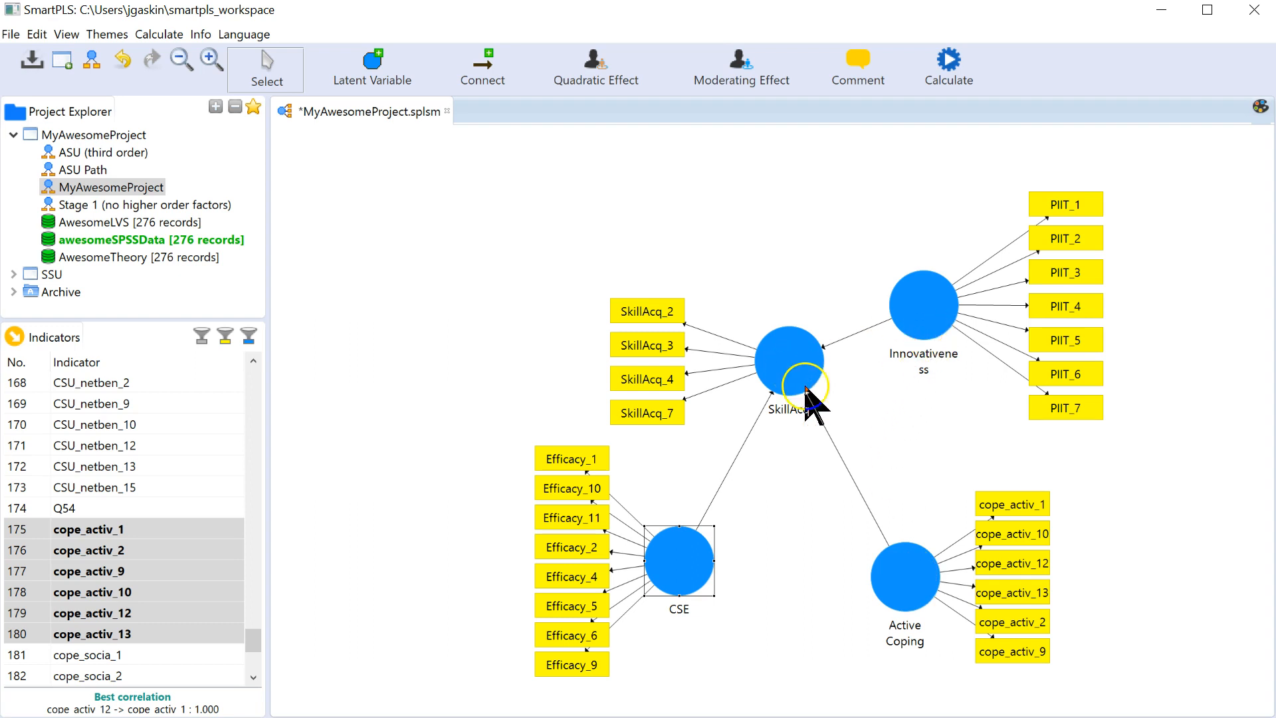
# - Add a moderating effect on SkillAcq: moderator Active Coping, independent Innovativeness, Two Stage calculation
pyautogui.rightClick(788, 362)
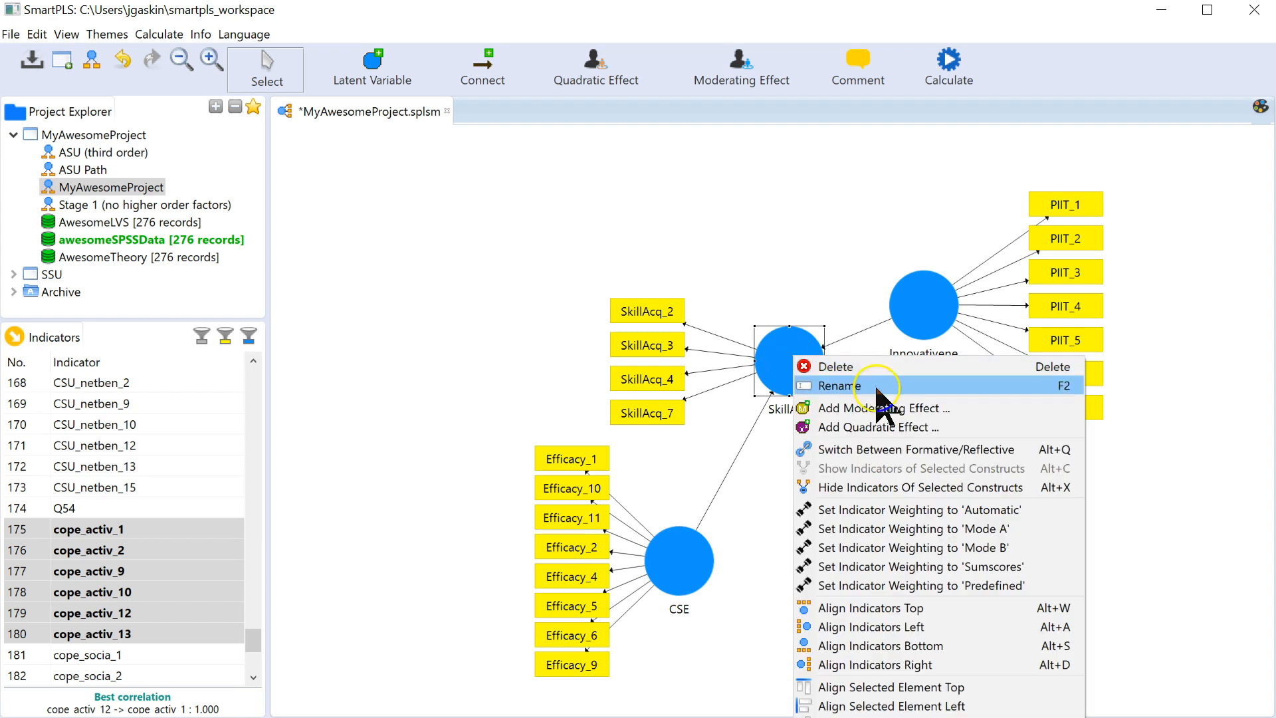
pyautogui.click(878, 409)
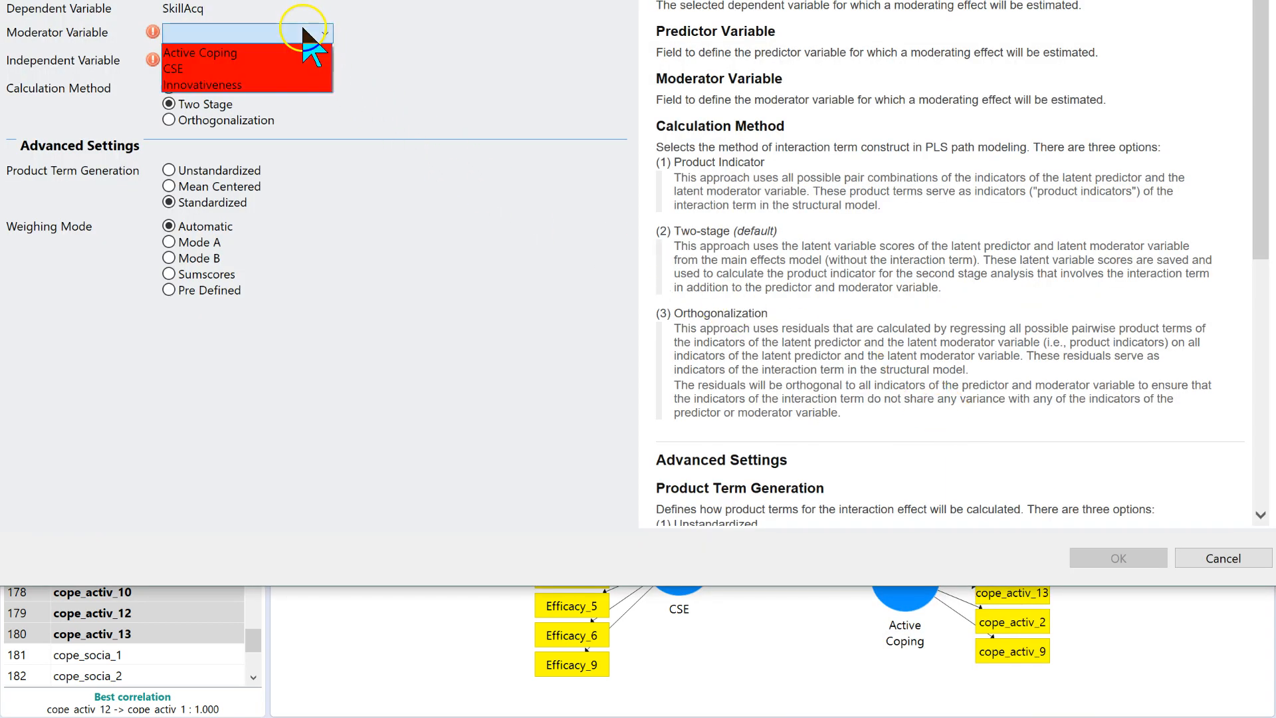
pyautogui.click(199, 52)
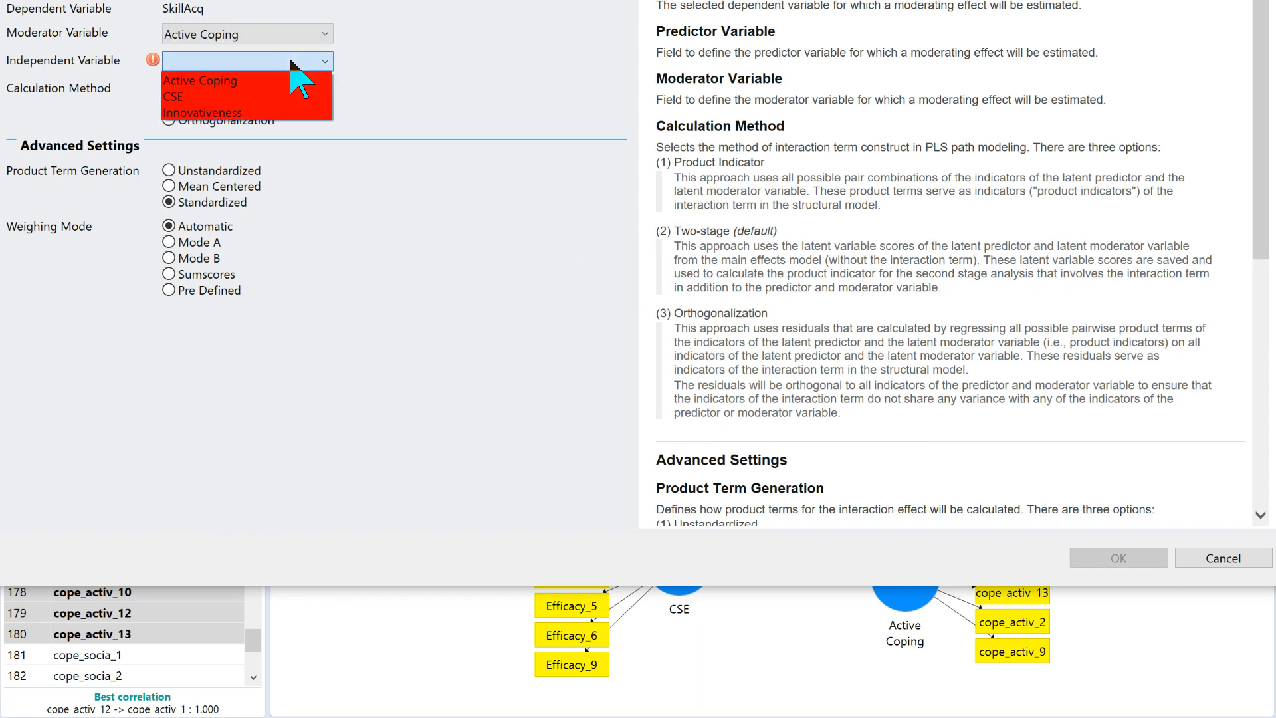
pyautogui.click(210, 112)
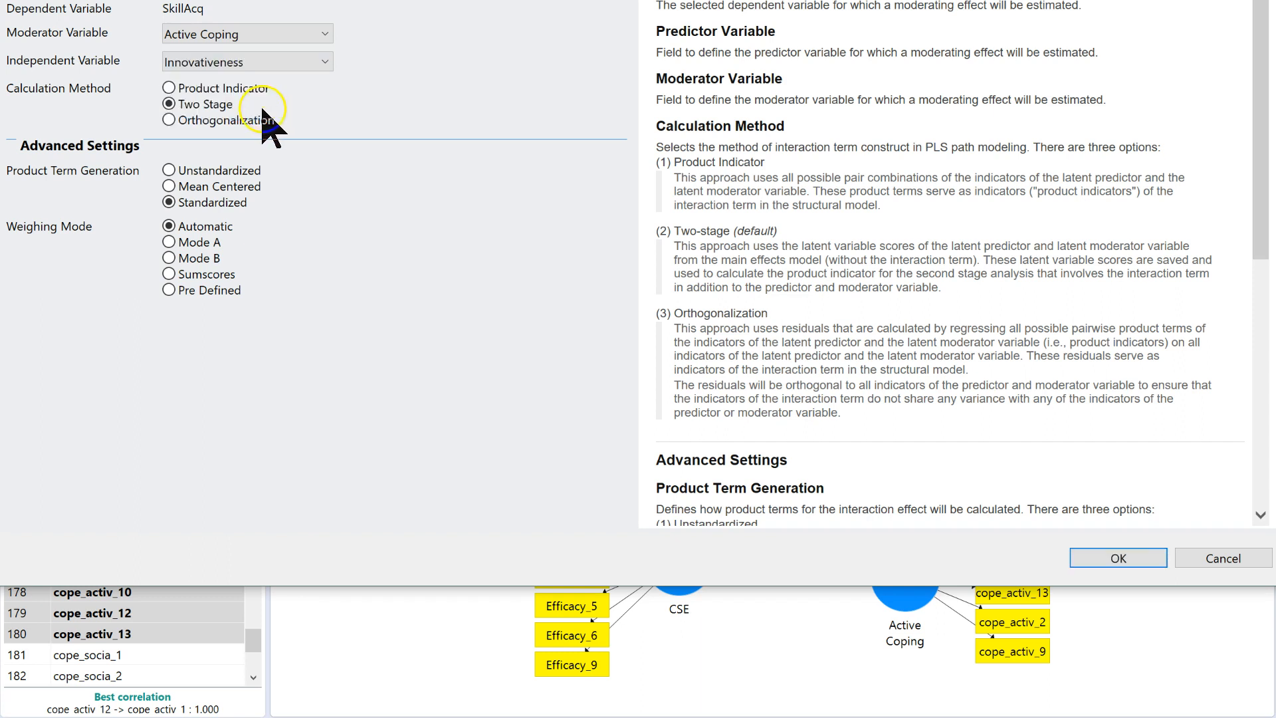
pyautogui.moveTo(334, 281)
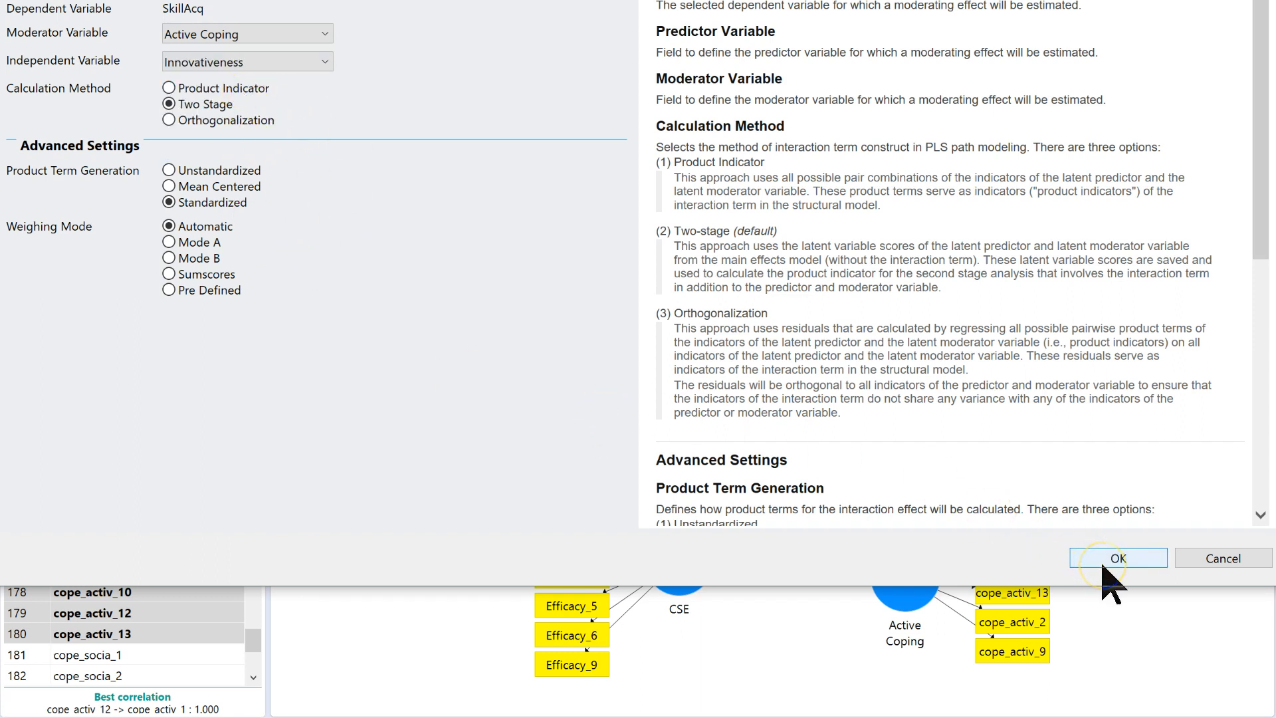
pyautogui.click(1118, 557)
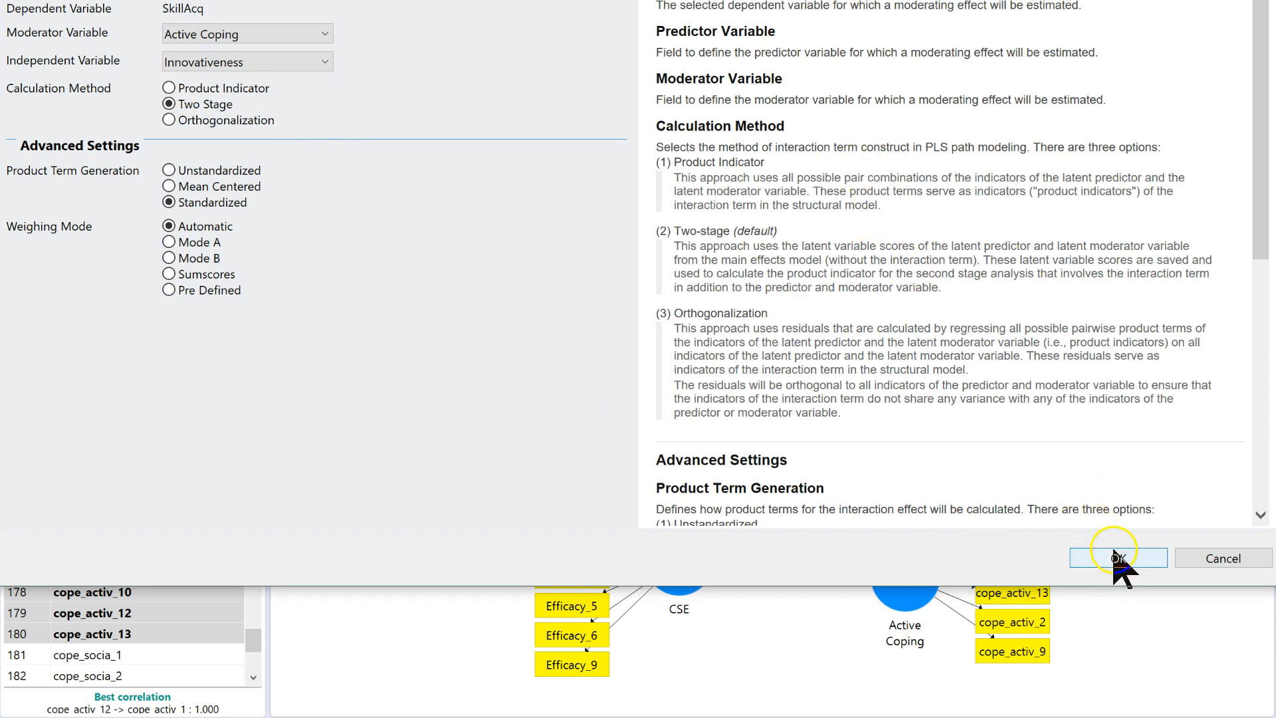
pyautogui.click(1116, 557)
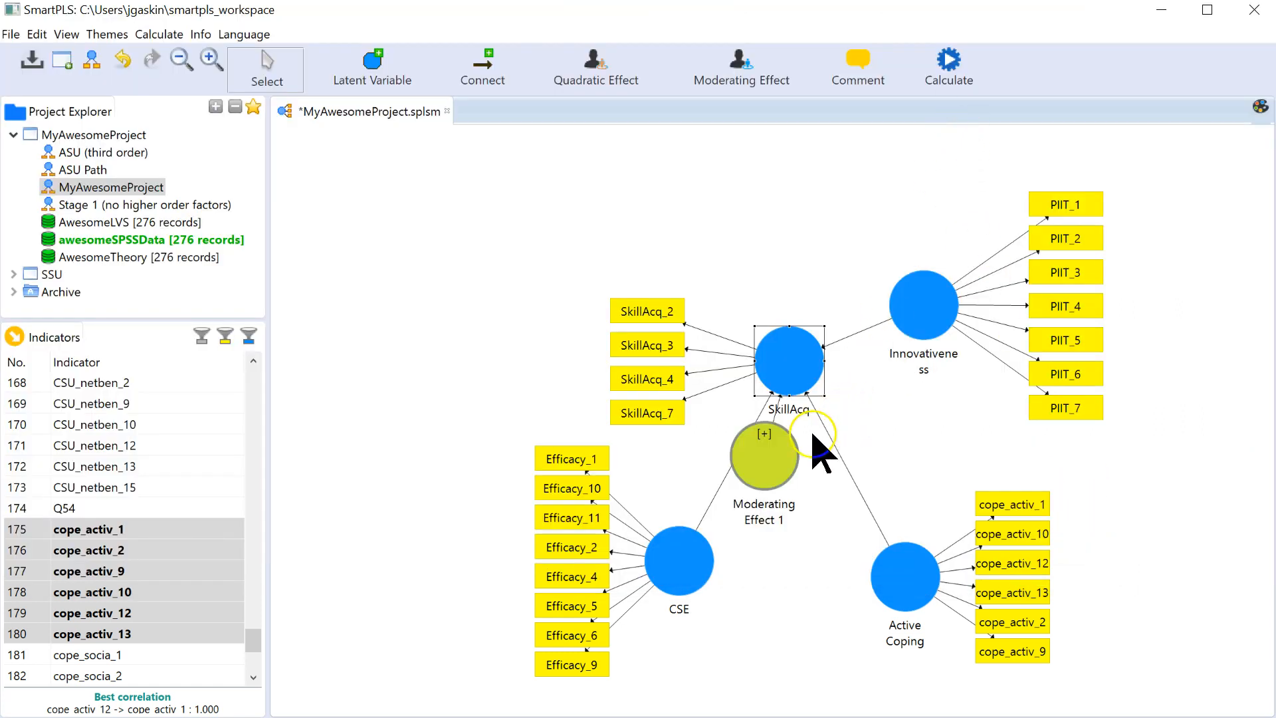
# - Drag Moderating Effect 1 to the right of SkillAcq, between Innovativeness and Active Coping
pyautogui.moveTo(764, 453); pyautogui.dragTo(929, 438)
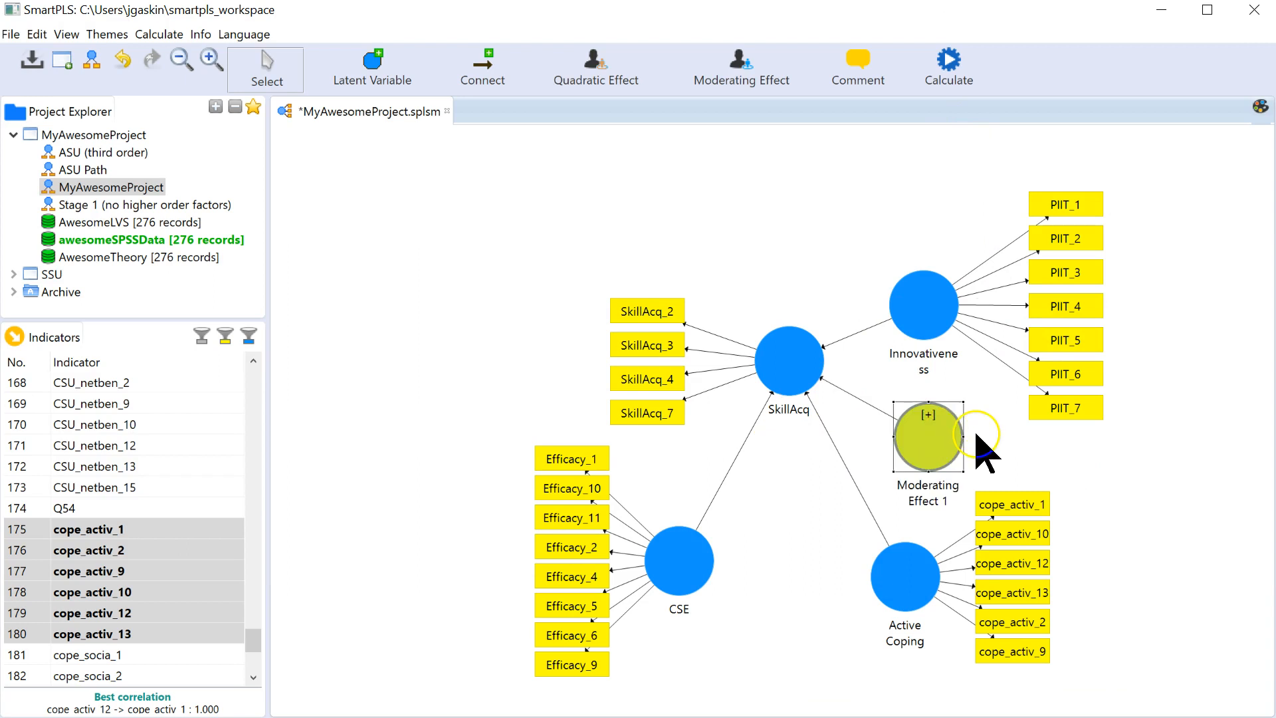
pyautogui.rightClick(928, 436)
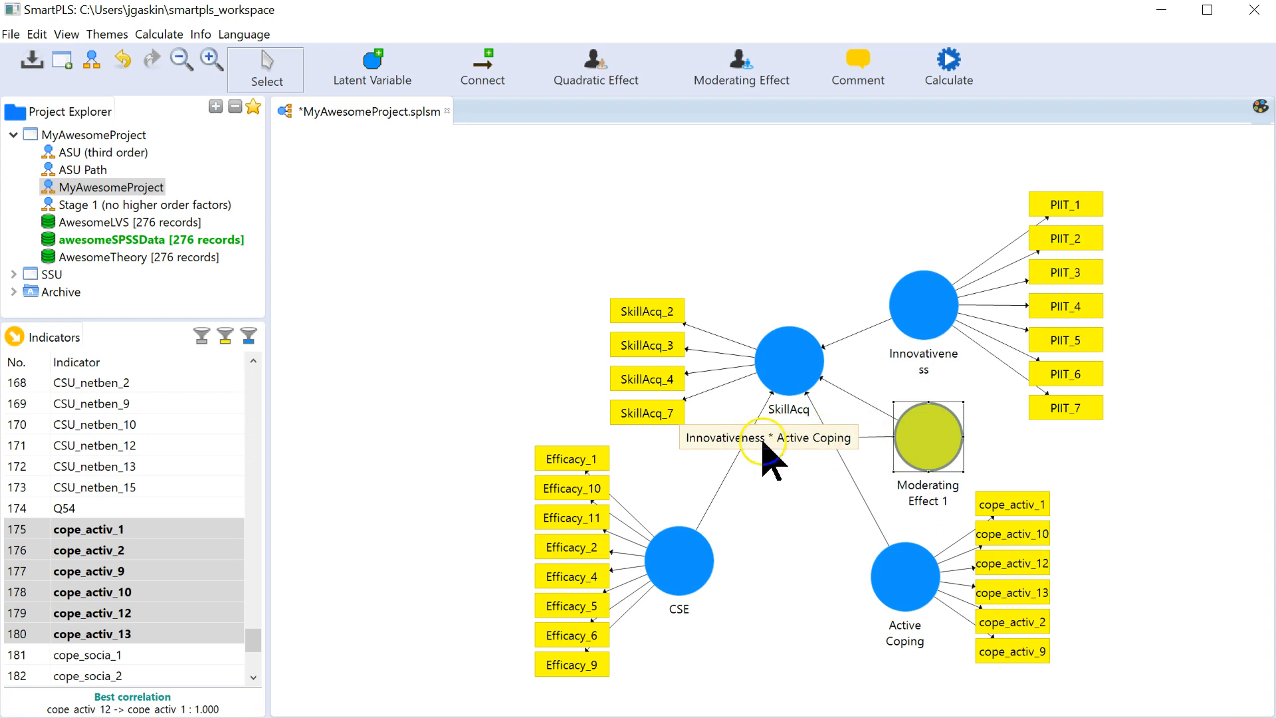
pyautogui.moveTo(1016, 334)
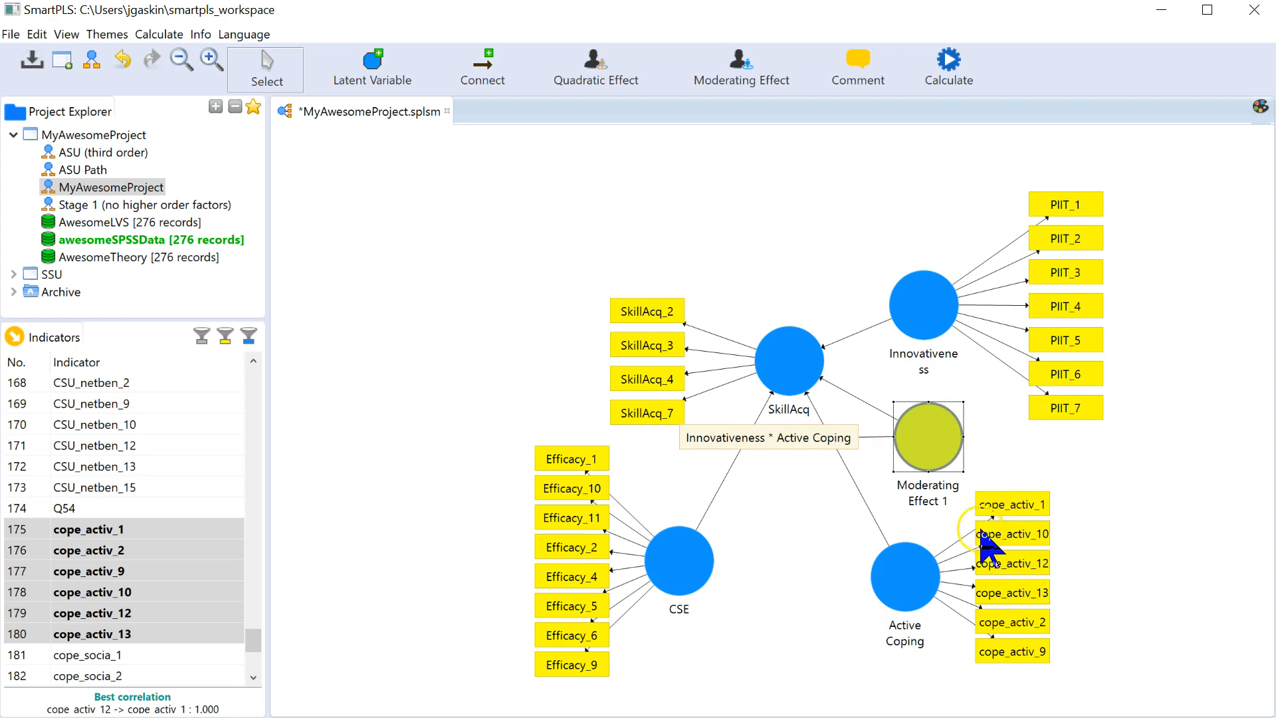
pyautogui.rightClick(928, 437)
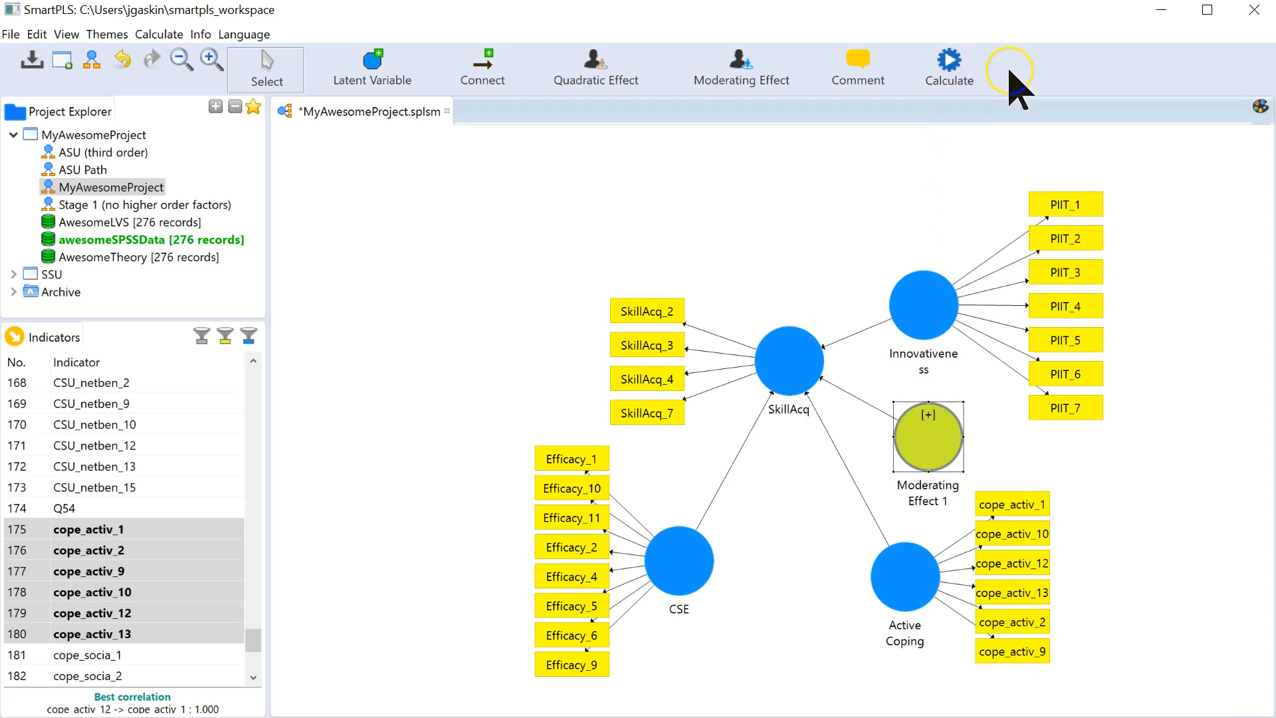
# - Run the PLS Algorithm and view the Path Coefficients, showing 0.121 for Moderating Effect 1
pyautogui.click(948, 66)
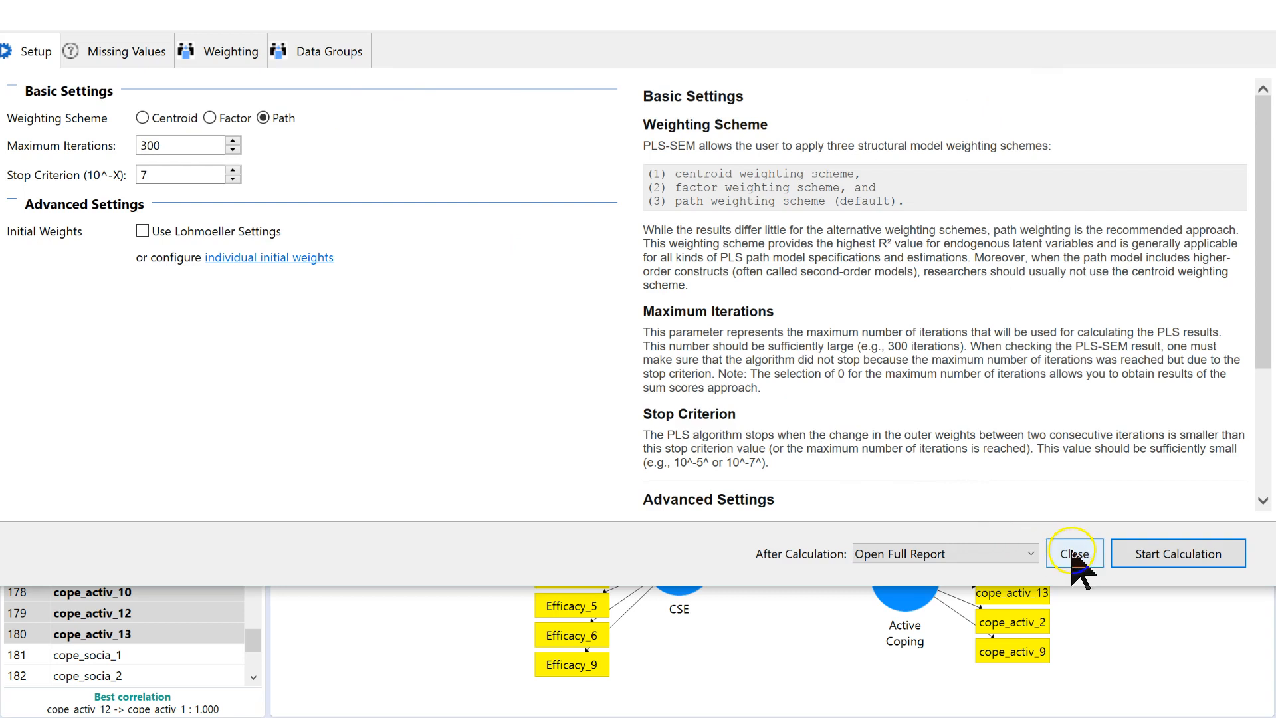
pyautogui.click(1074, 553)
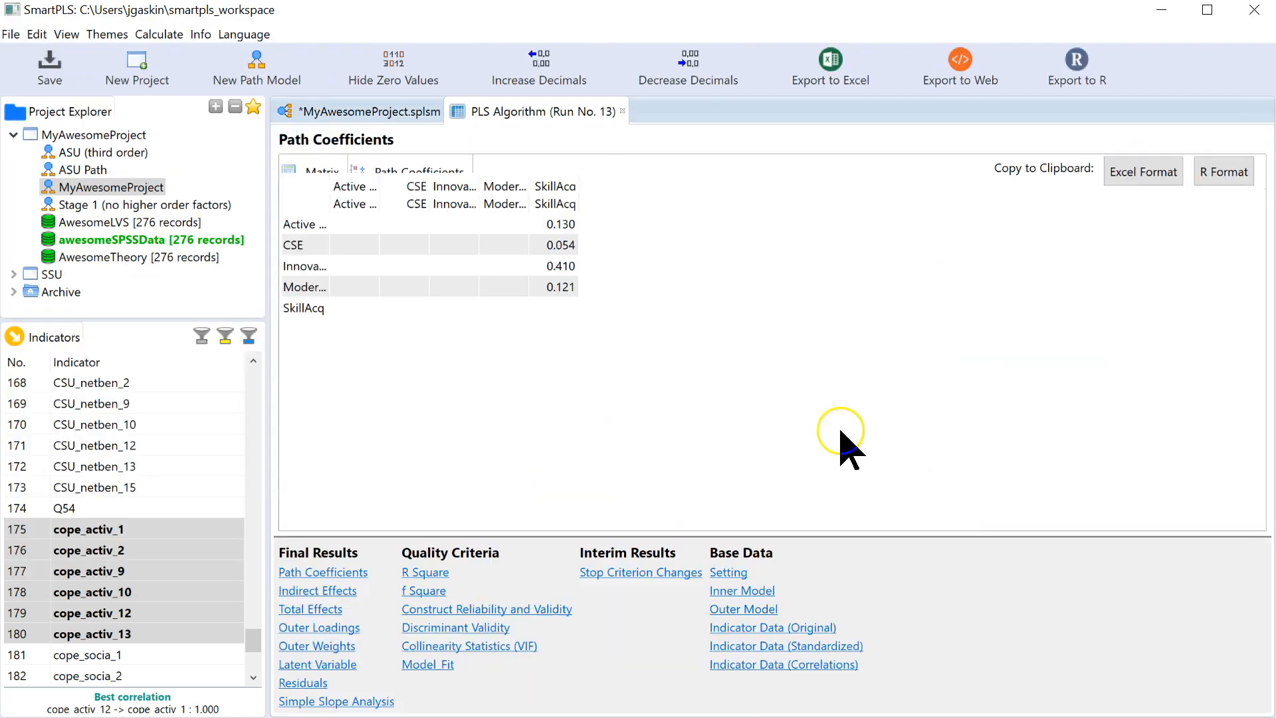
pyautogui.click(158, 337)
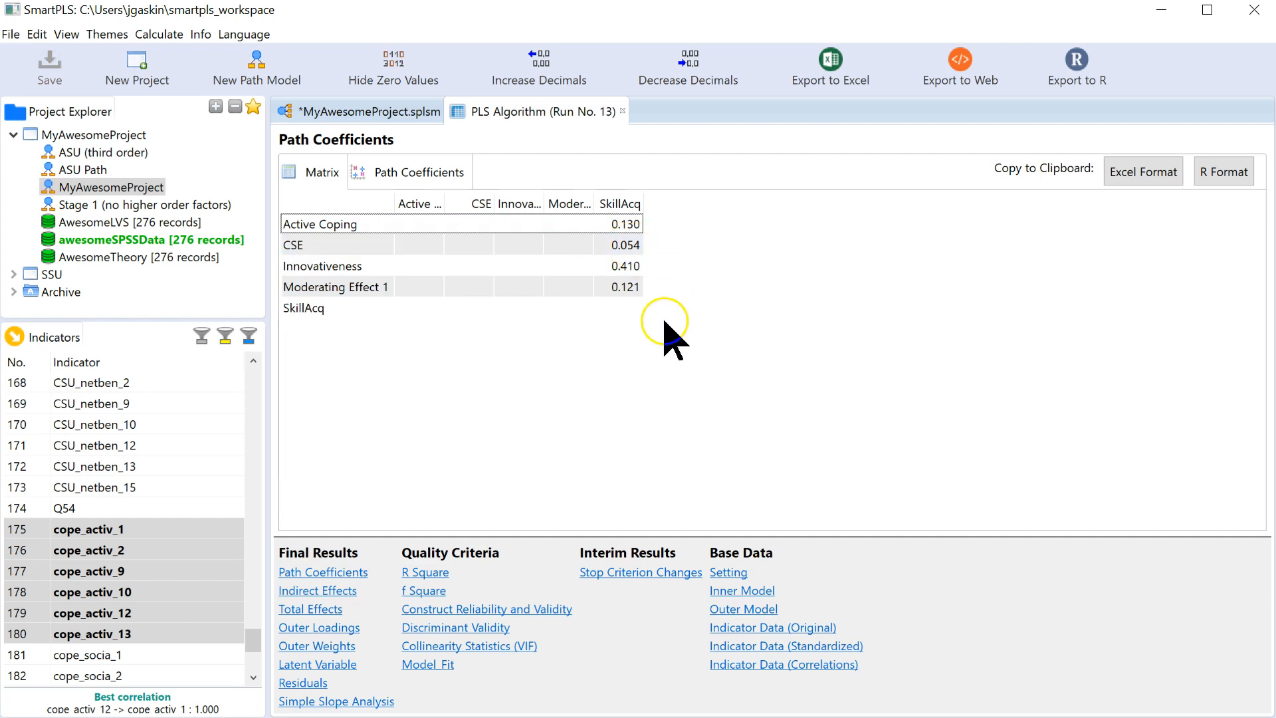
pyautogui.moveTo(720, 627)
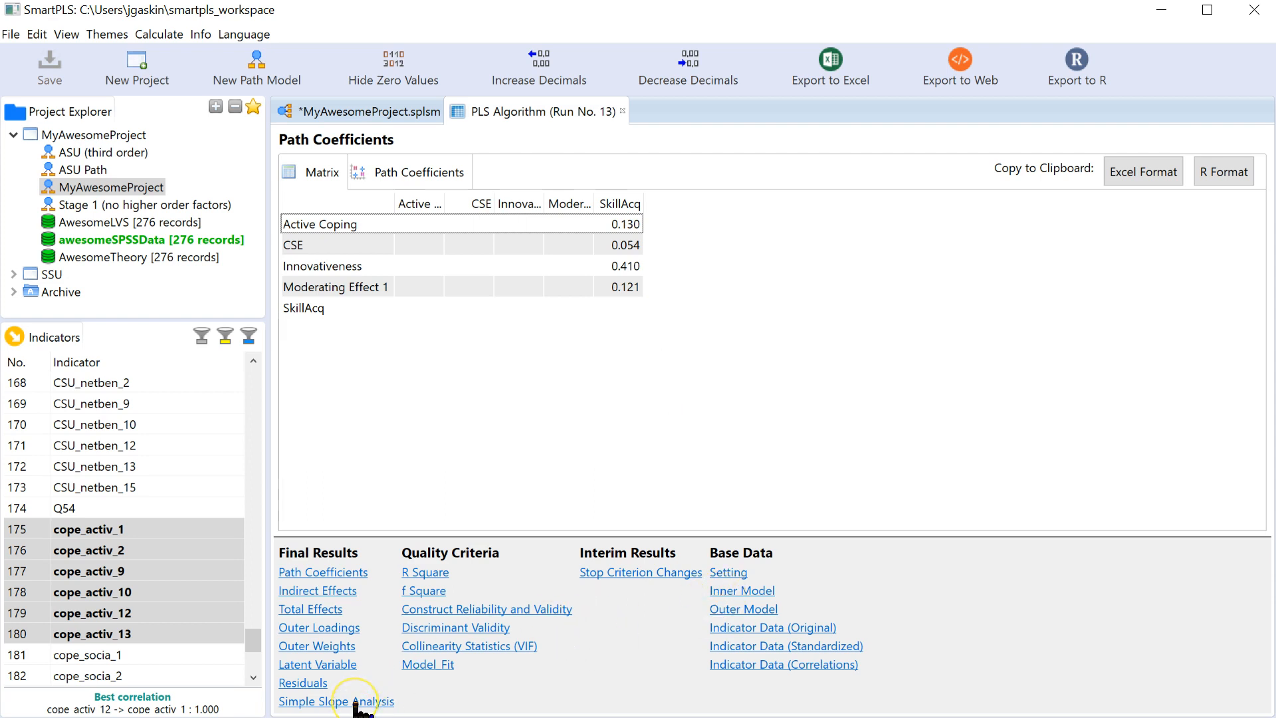
# - View the Simple Slope Analysis chart and copy it to the clipboard
pyautogui.click(335, 701)
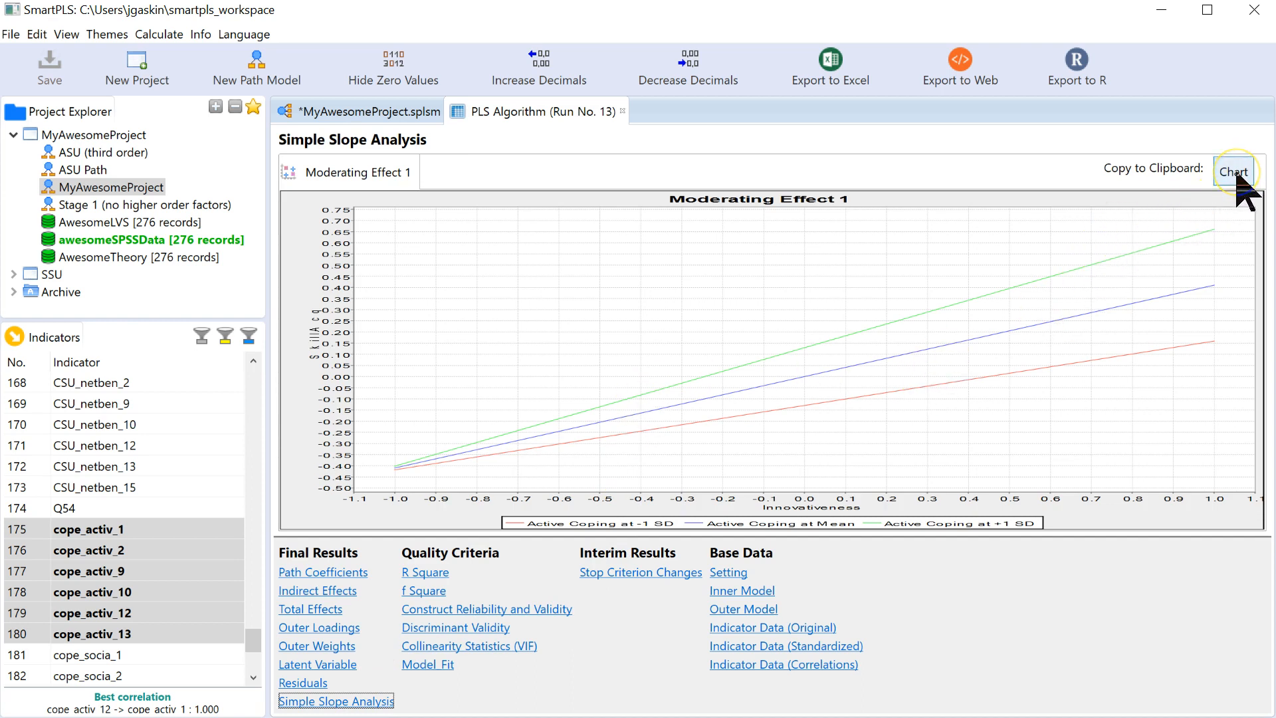
pyautogui.click(1234, 172)
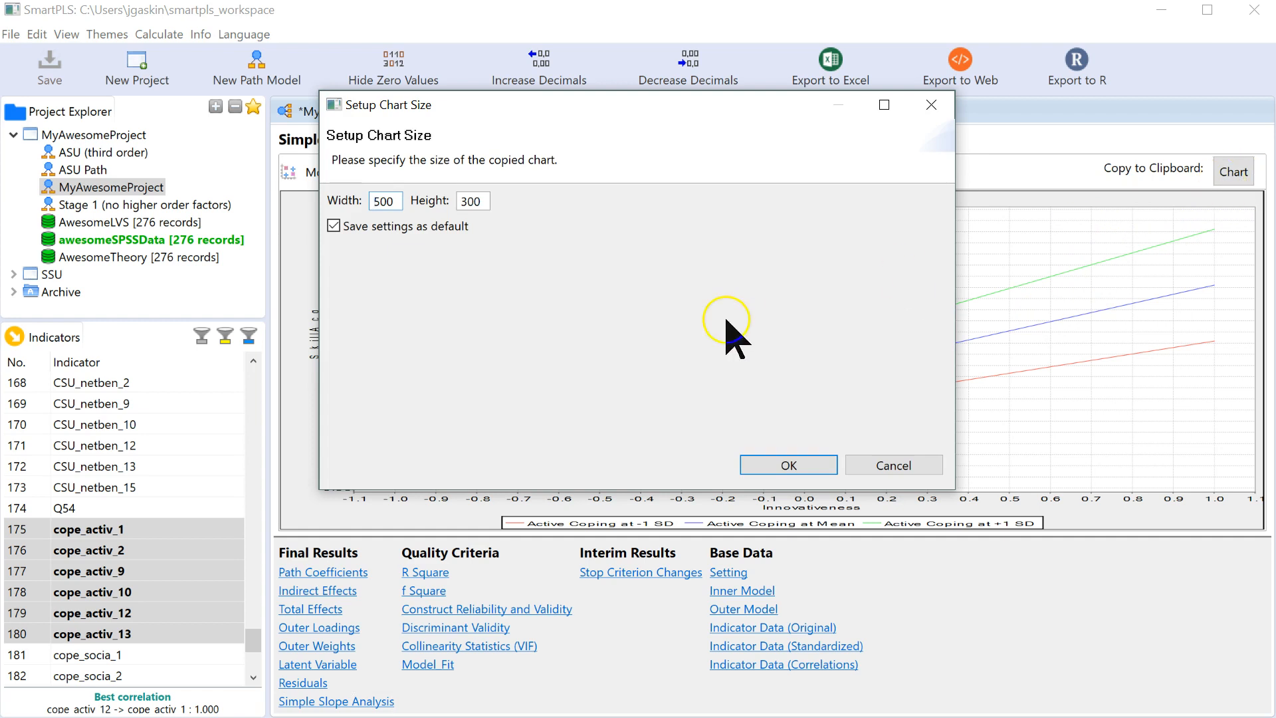
pyautogui.click(785, 465)
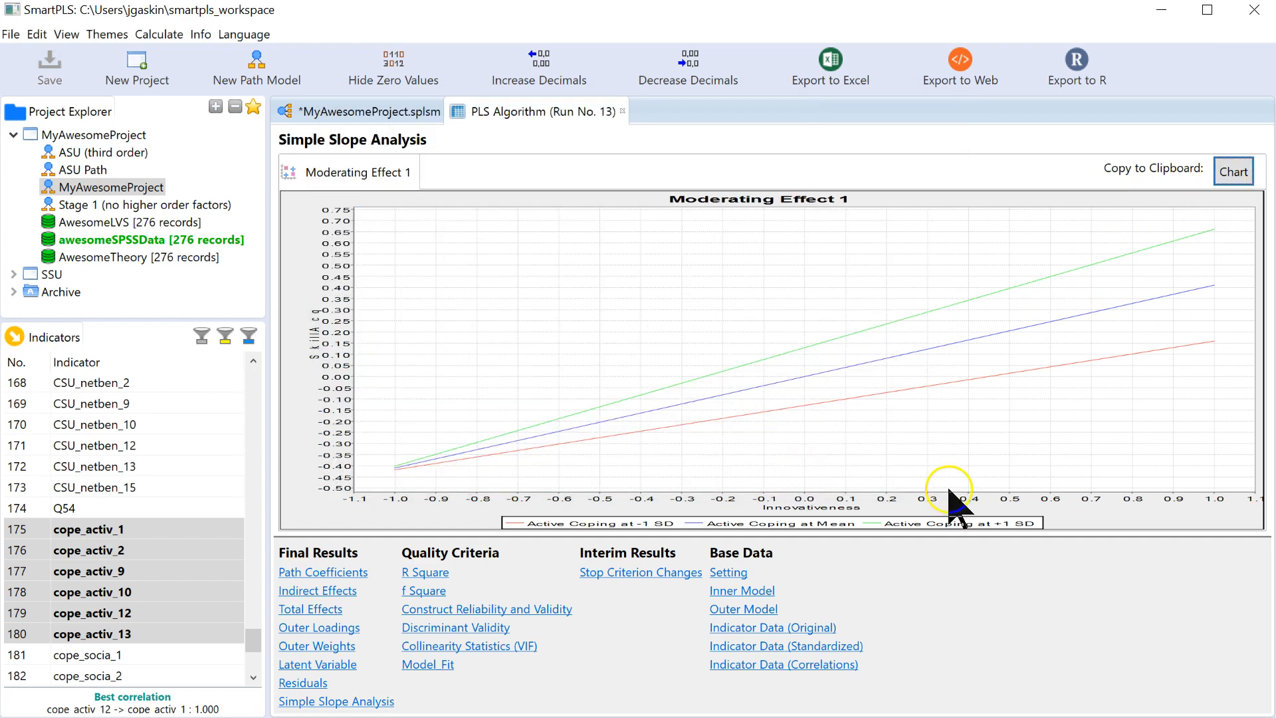
pyautogui.click(1234, 171)
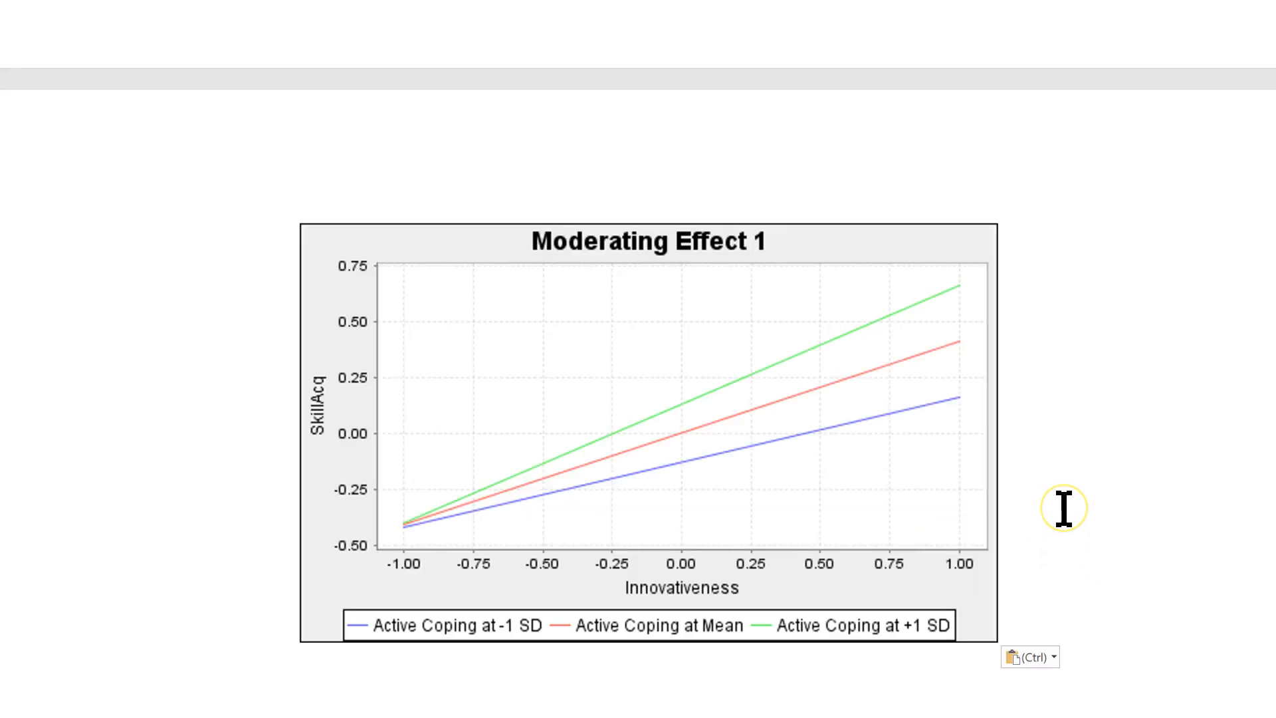
pyautogui.moveTo(1003, 513)
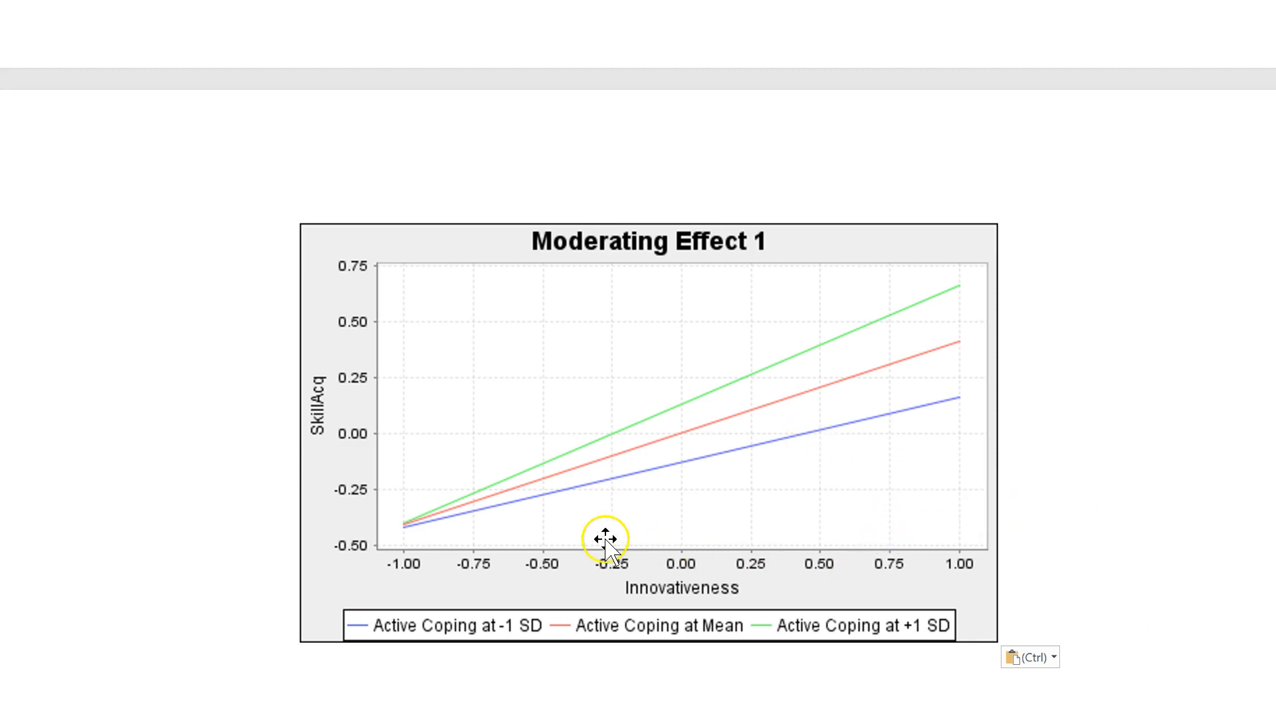
pyautogui.moveTo(398, 630)
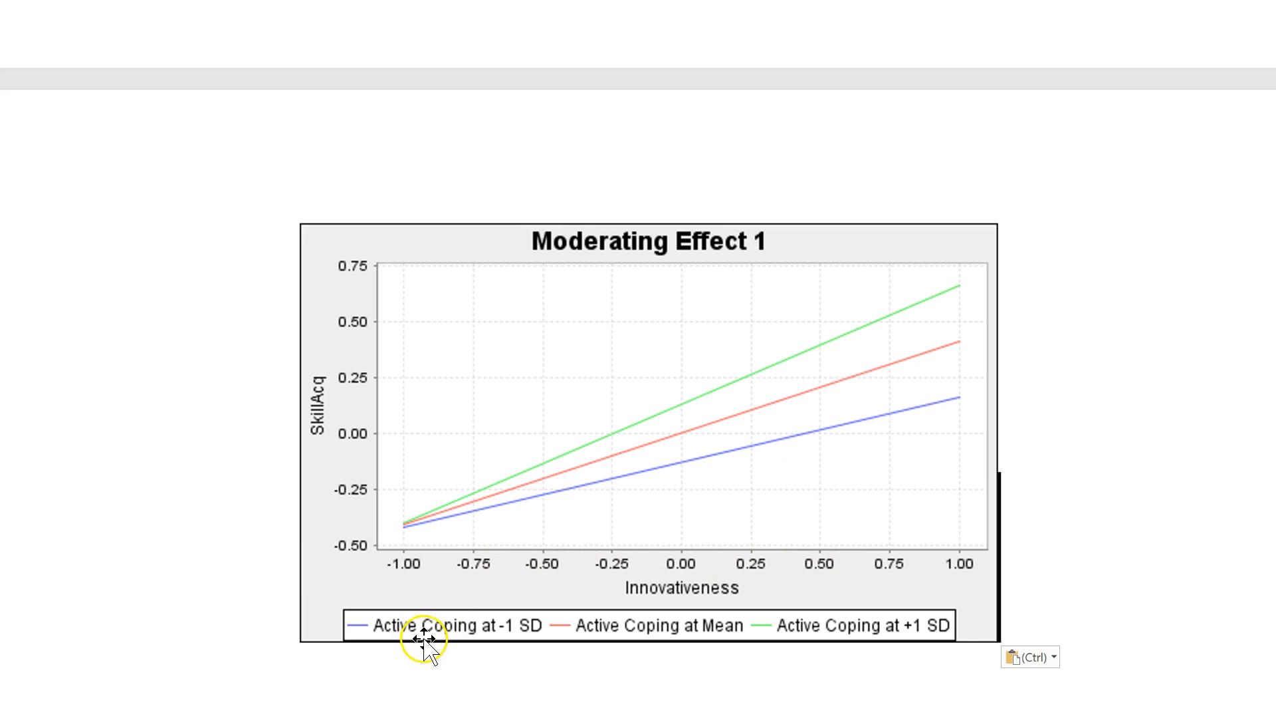
pyautogui.moveTo(535, 640)
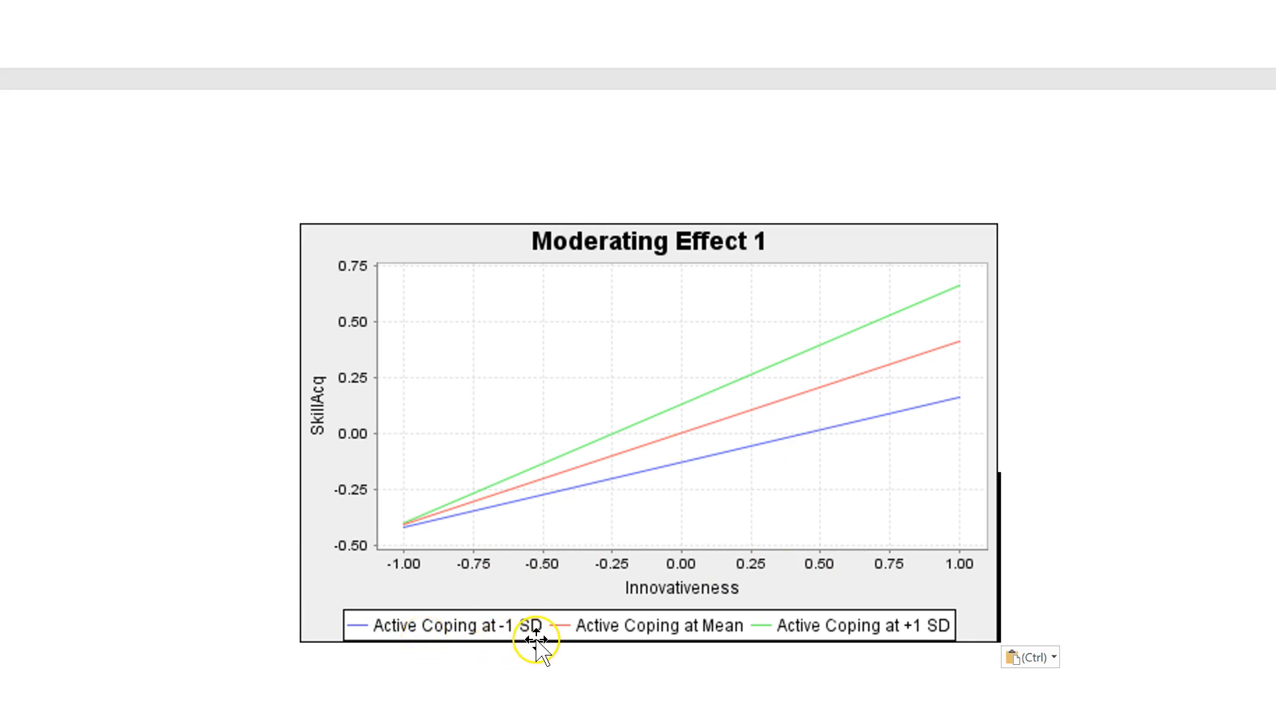
pyautogui.moveTo(665, 479)
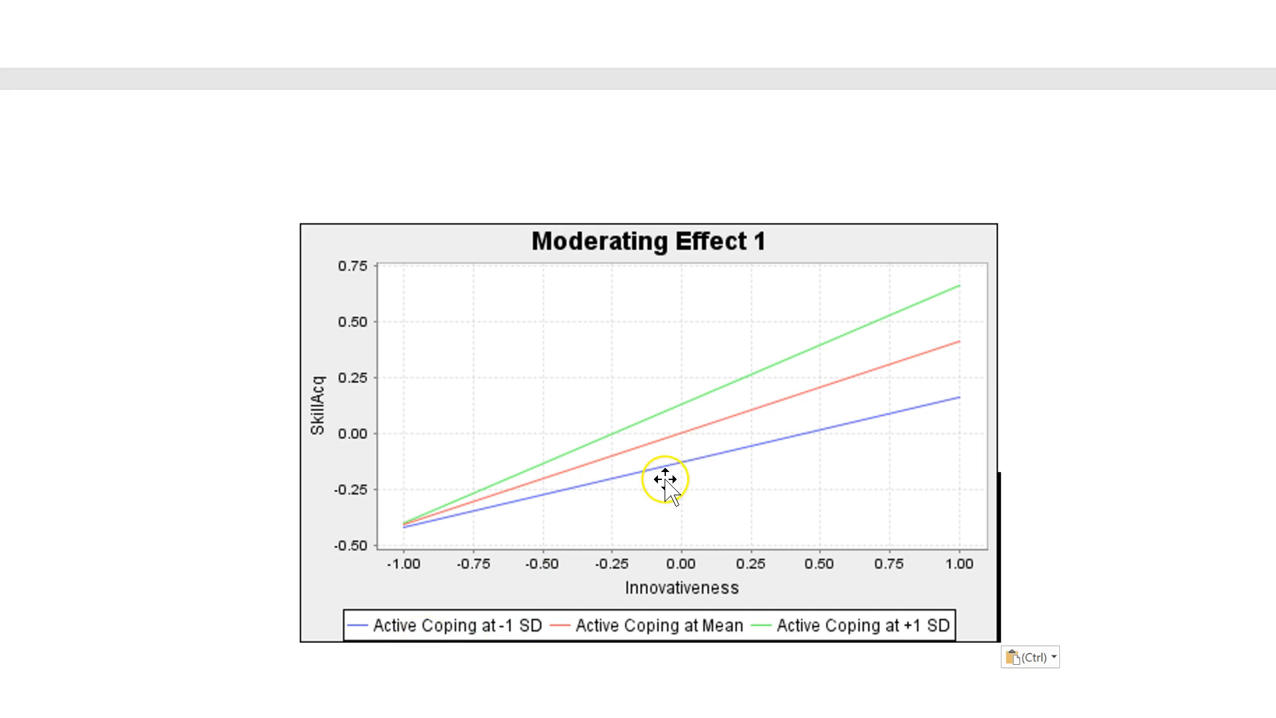
pyautogui.moveTo(643, 635)
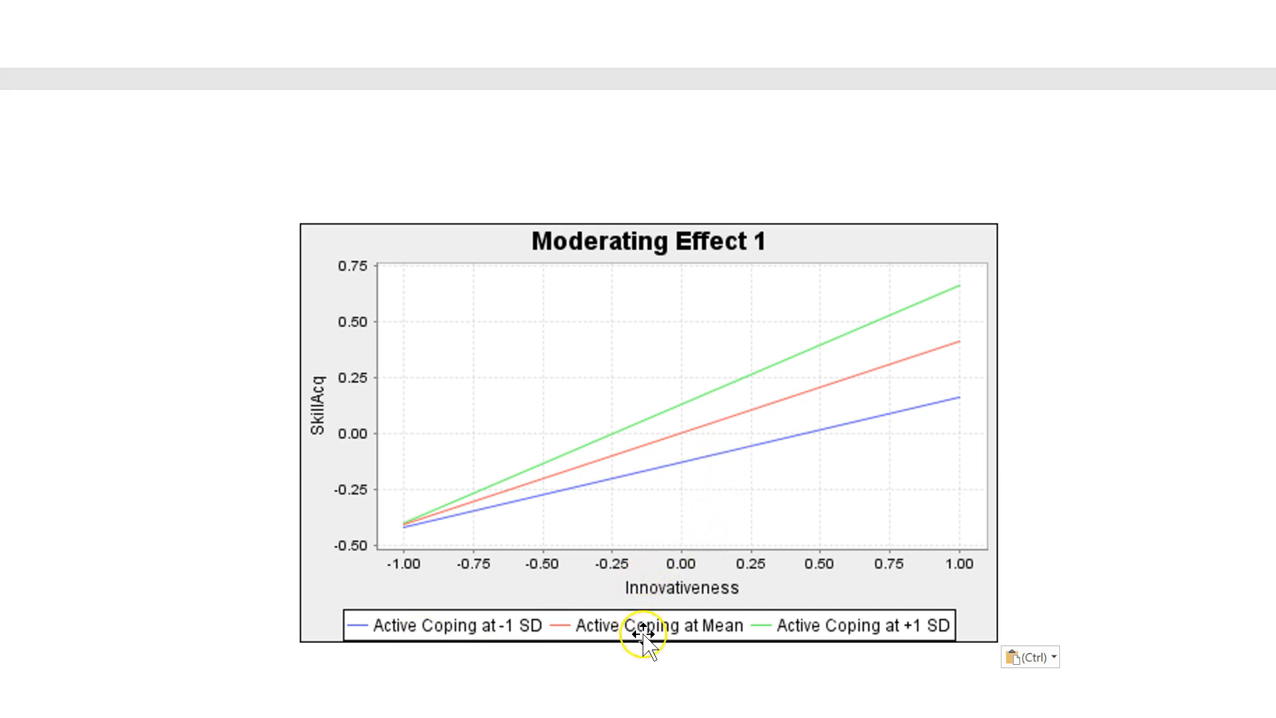
pyautogui.moveTo(774, 356)
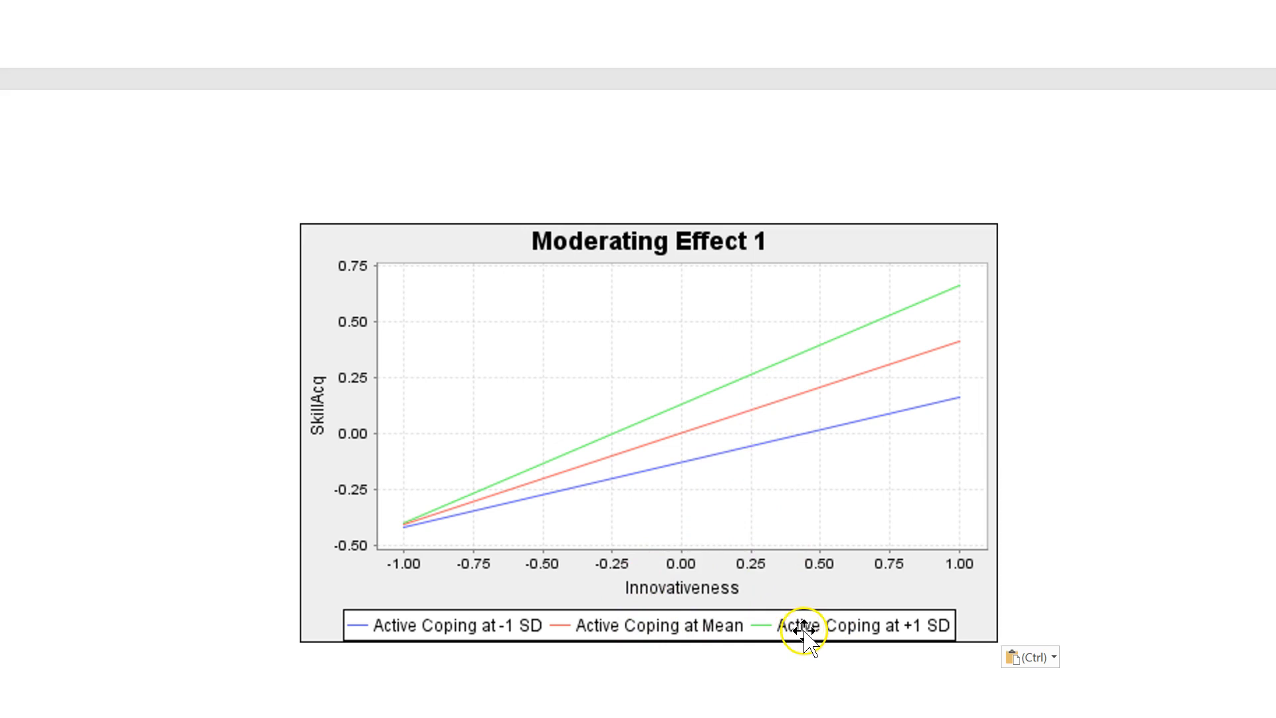
pyautogui.moveTo(916, 640)
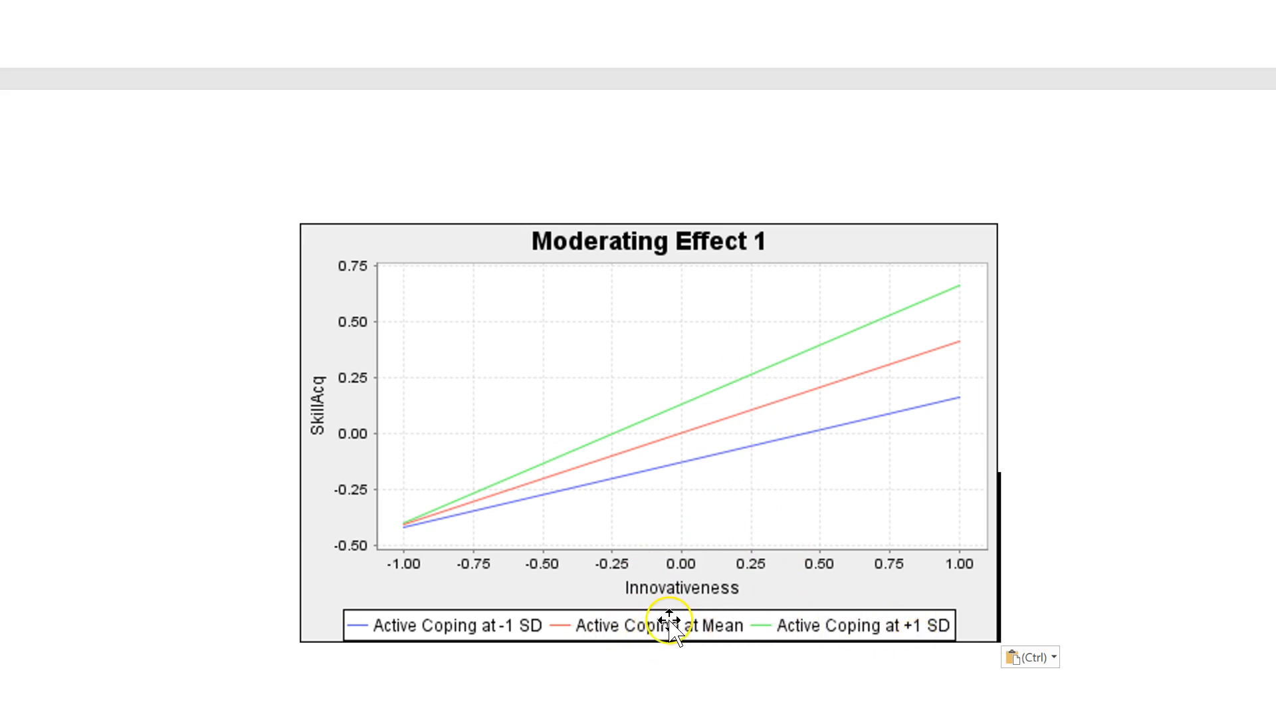
pyautogui.moveTo(652, 635)
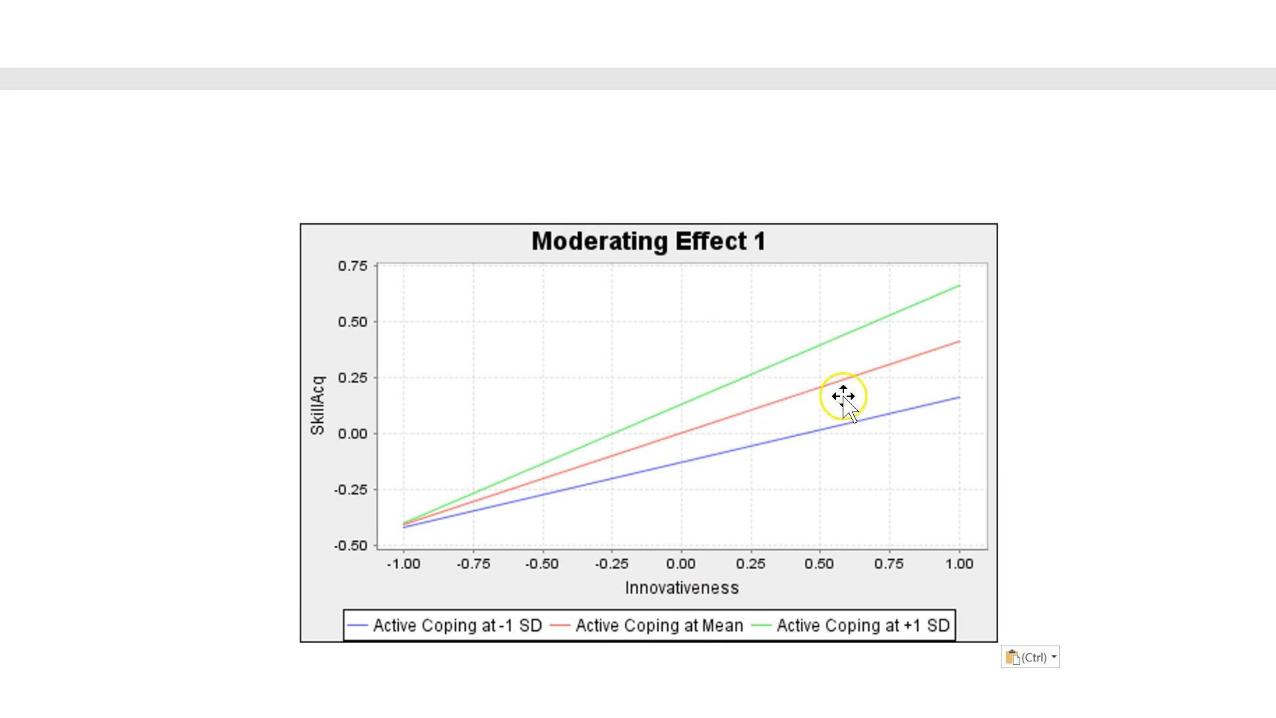
pyautogui.moveTo(913, 364)
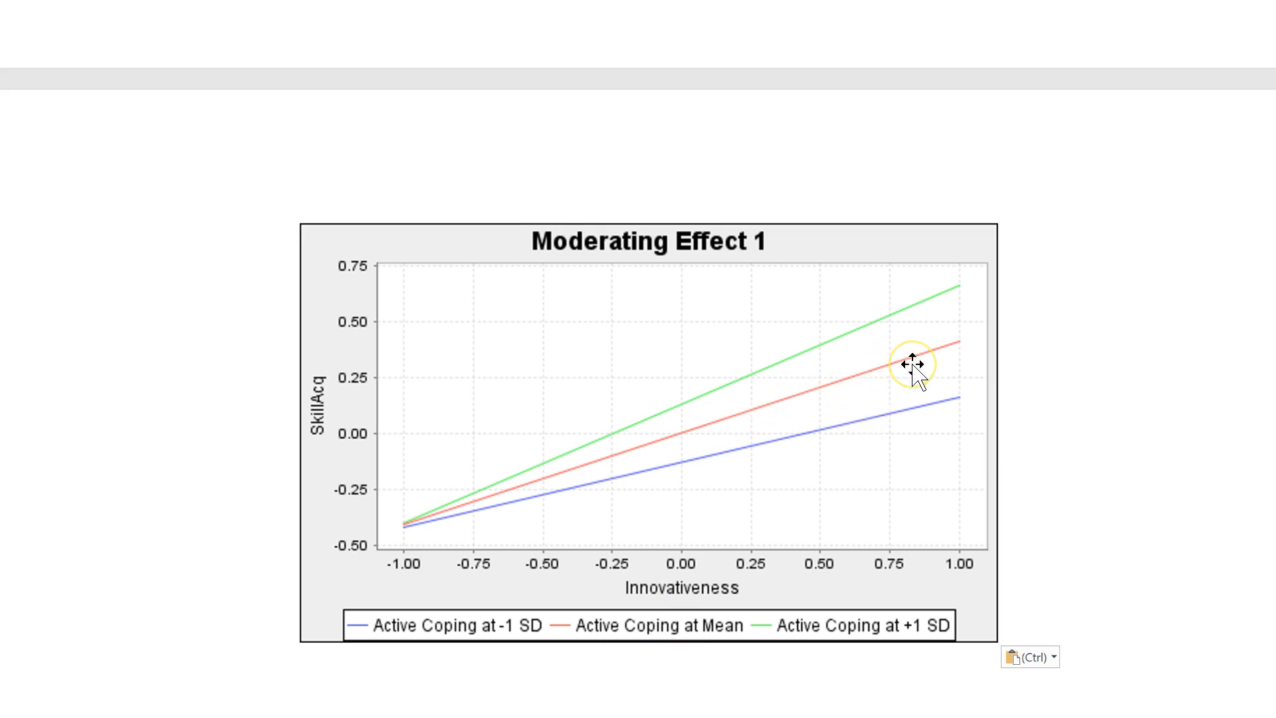
pyautogui.moveTo(709, 586)
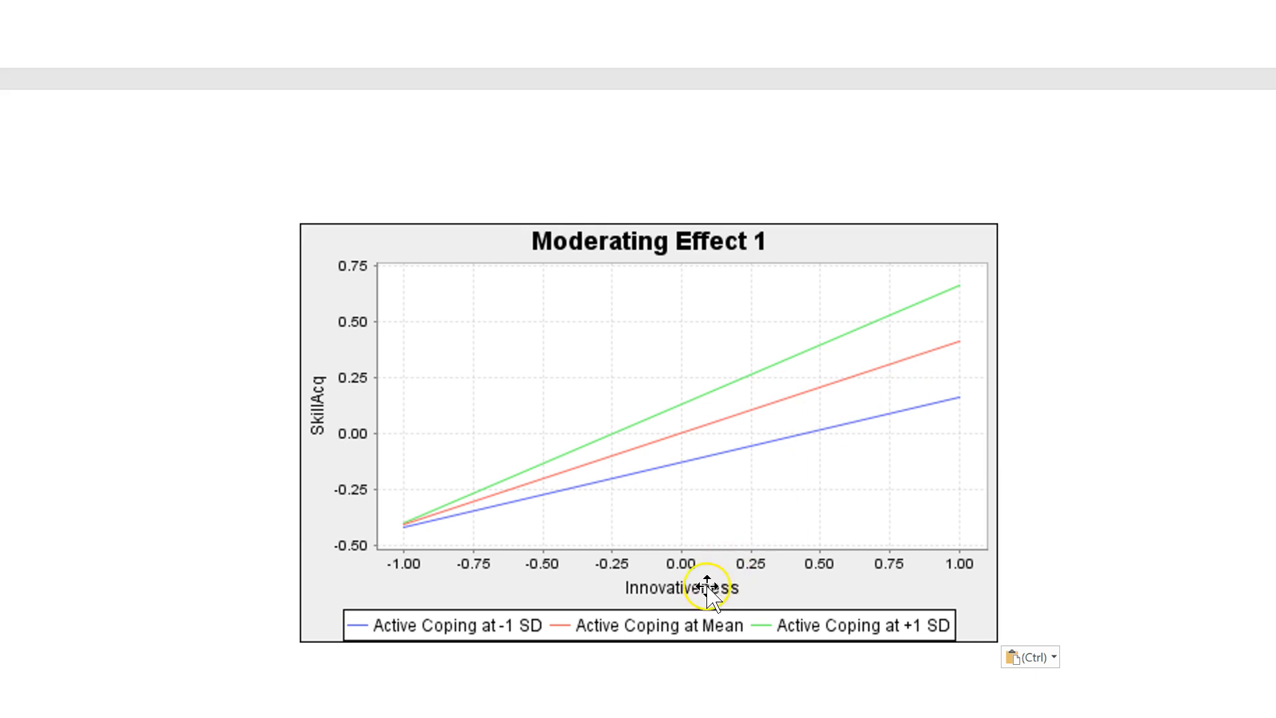
pyautogui.moveTo(330, 419)
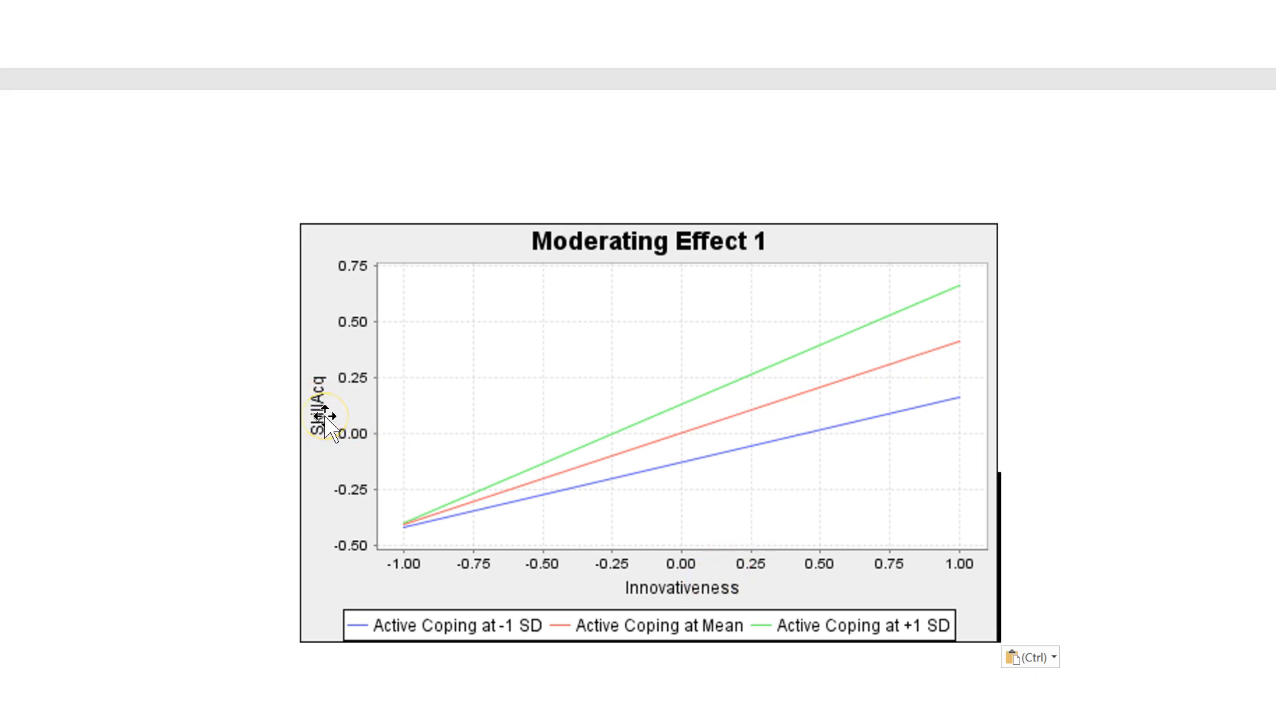
pyautogui.moveTo(476, 513)
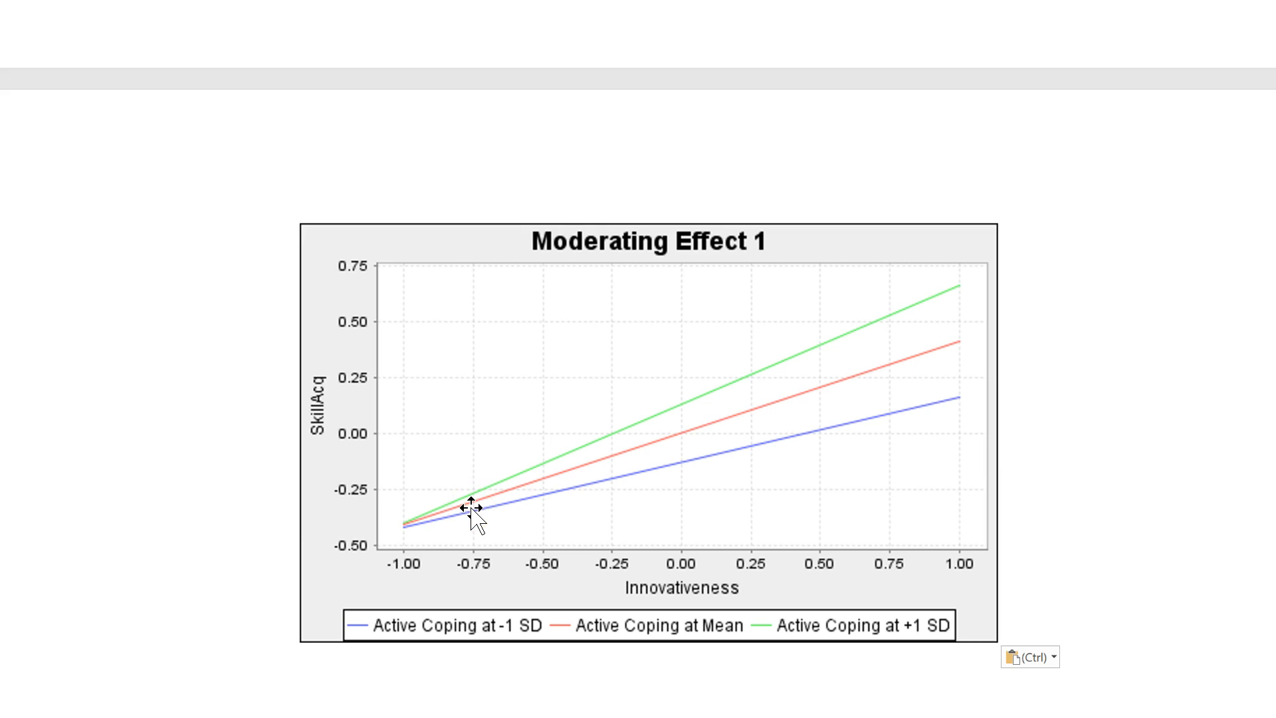
pyautogui.moveTo(610, 458)
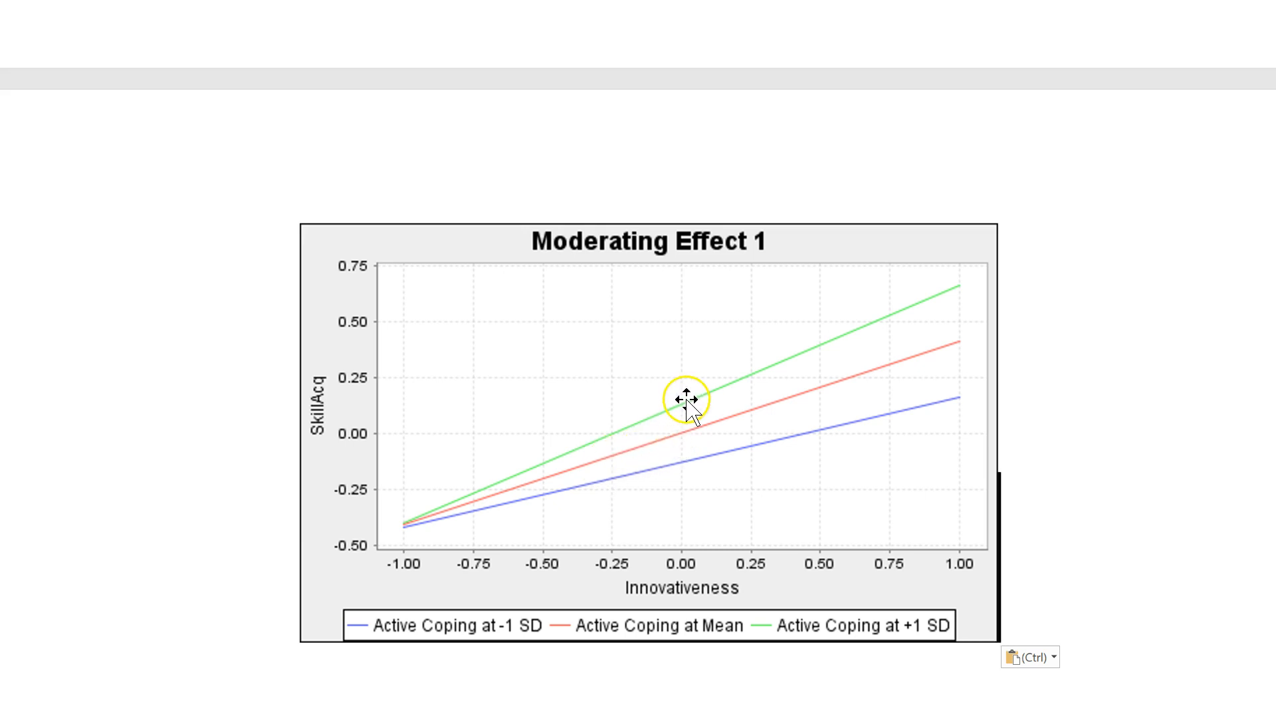
pyautogui.moveTo(702, 423)
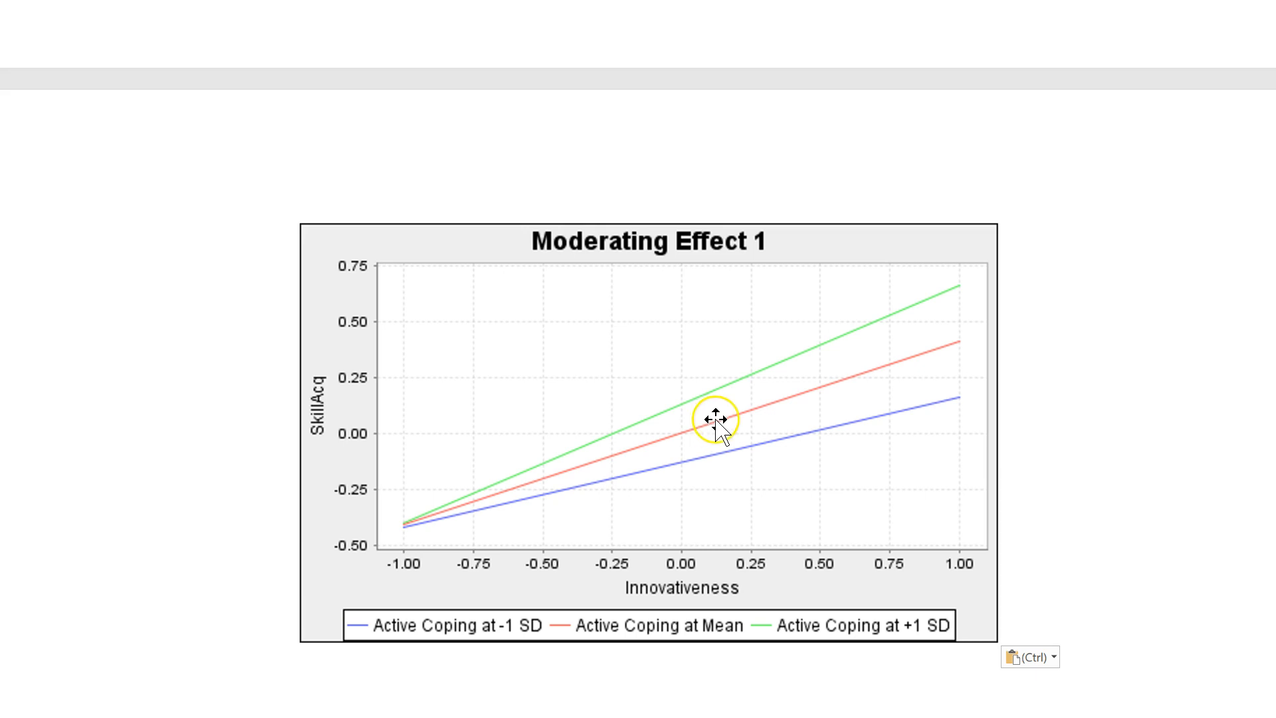
pyautogui.moveTo(726, 456)
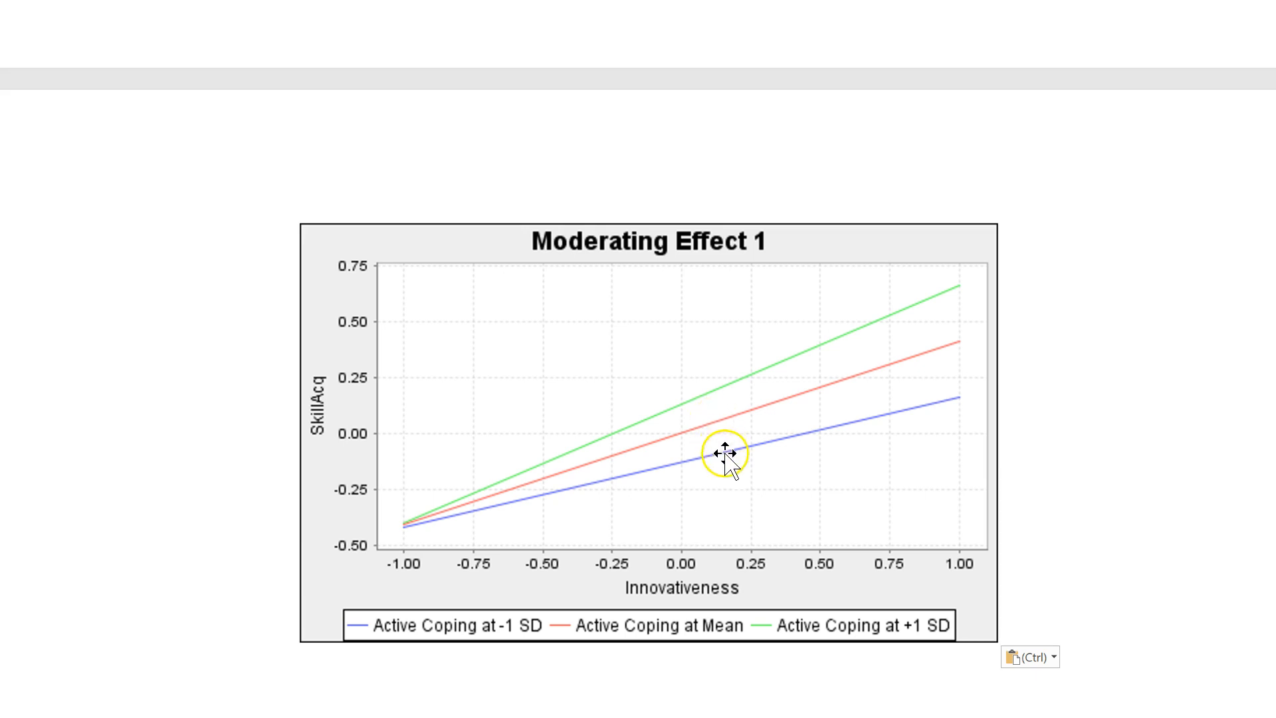
pyautogui.moveTo(719, 463)
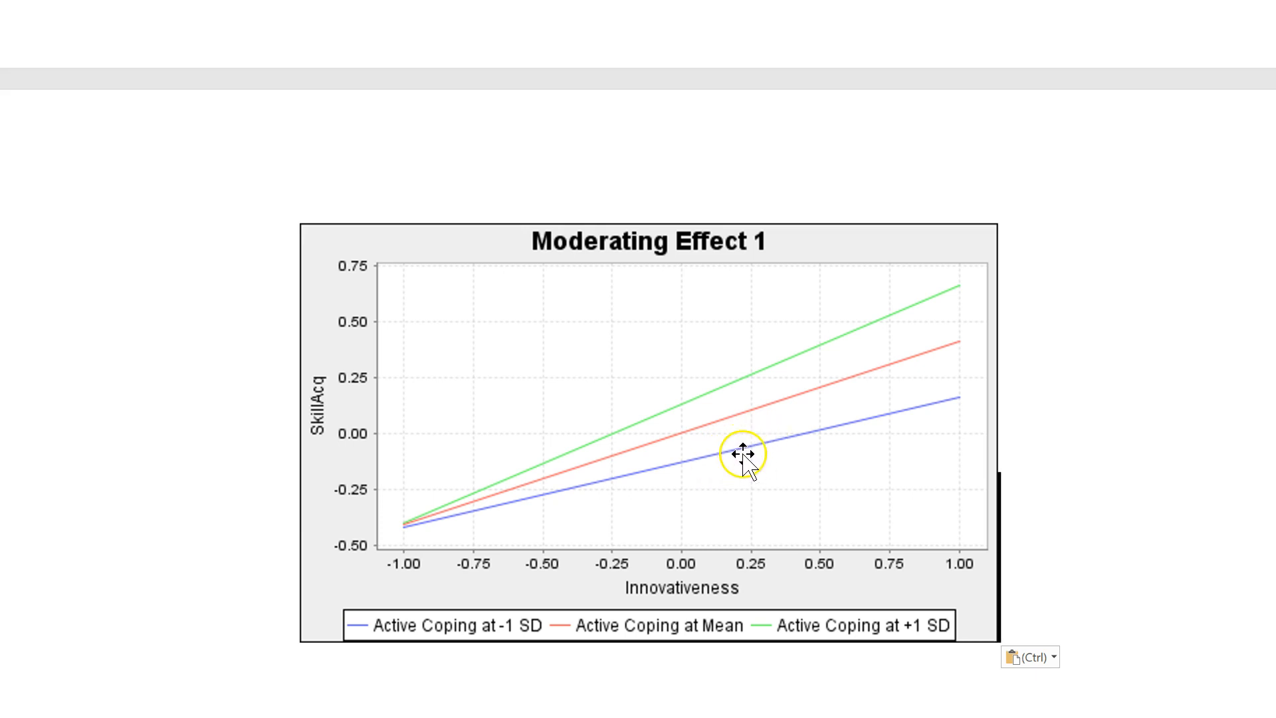
pyautogui.moveTo(809, 556)
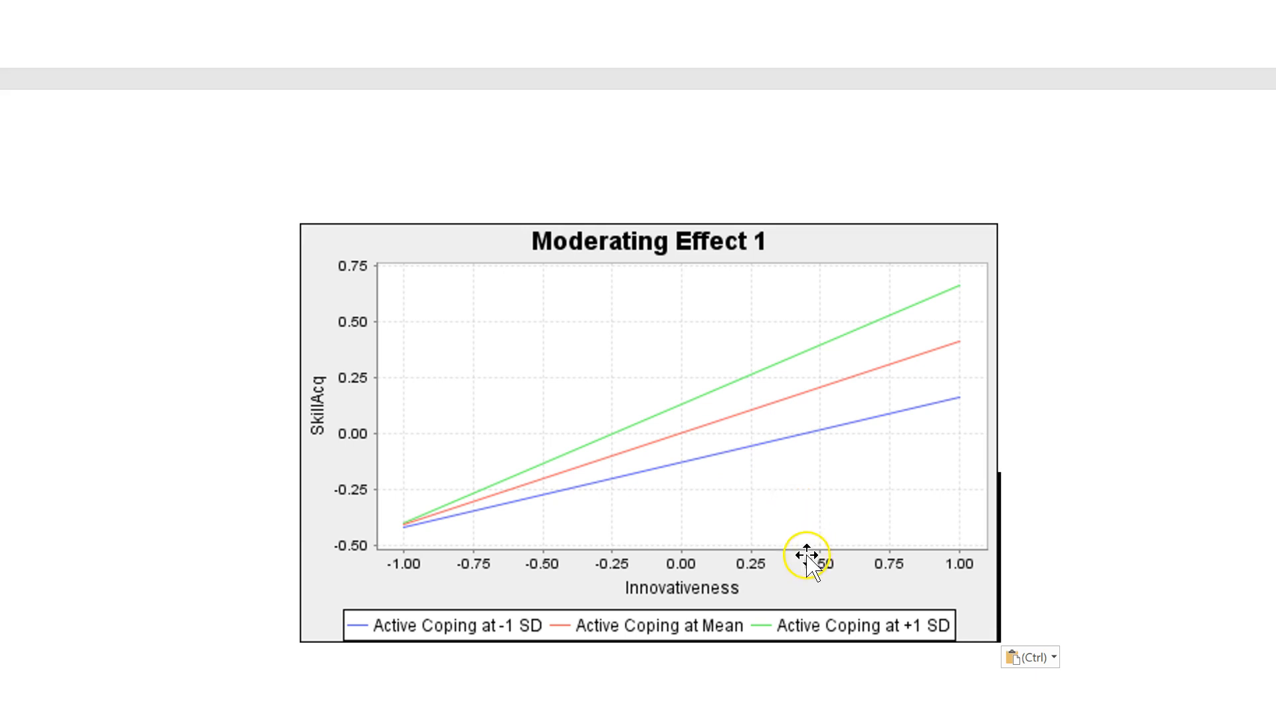
pyautogui.moveTo(825, 529)
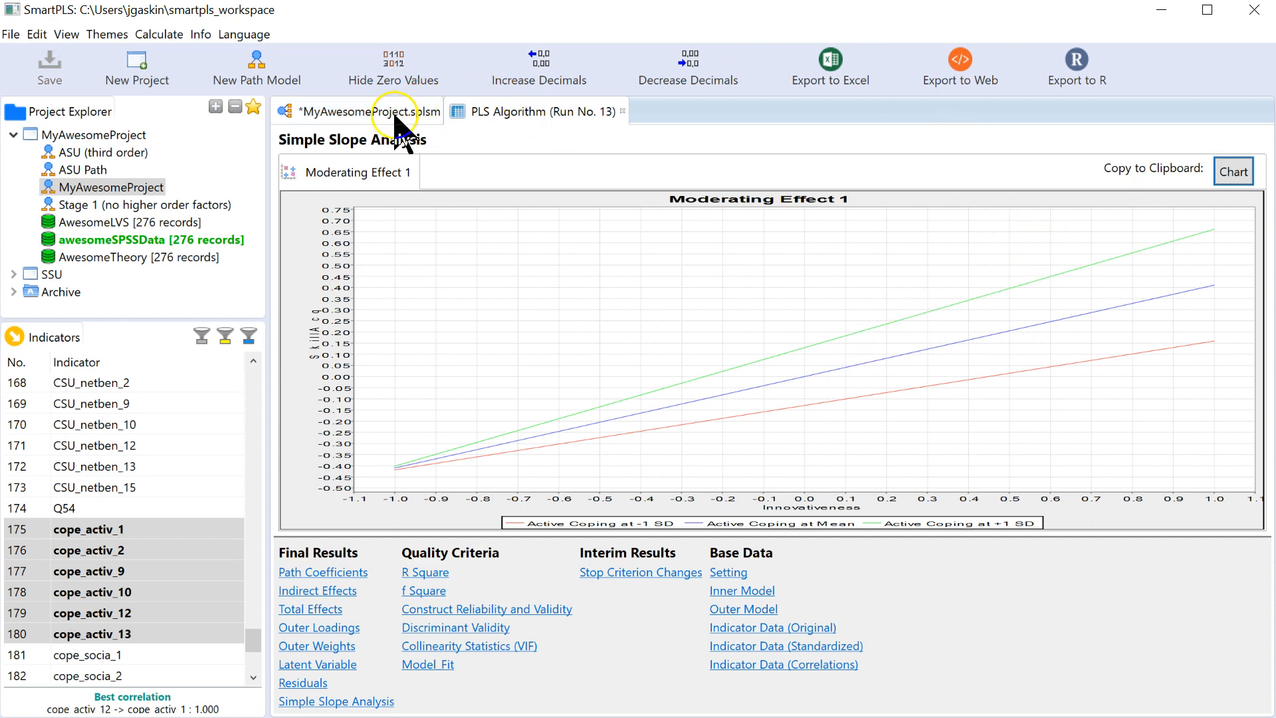
# - Return to the MyAwesomeProject.splsm model and start a bootstrapping run with 500 subsamples
pyautogui.click(948, 67)
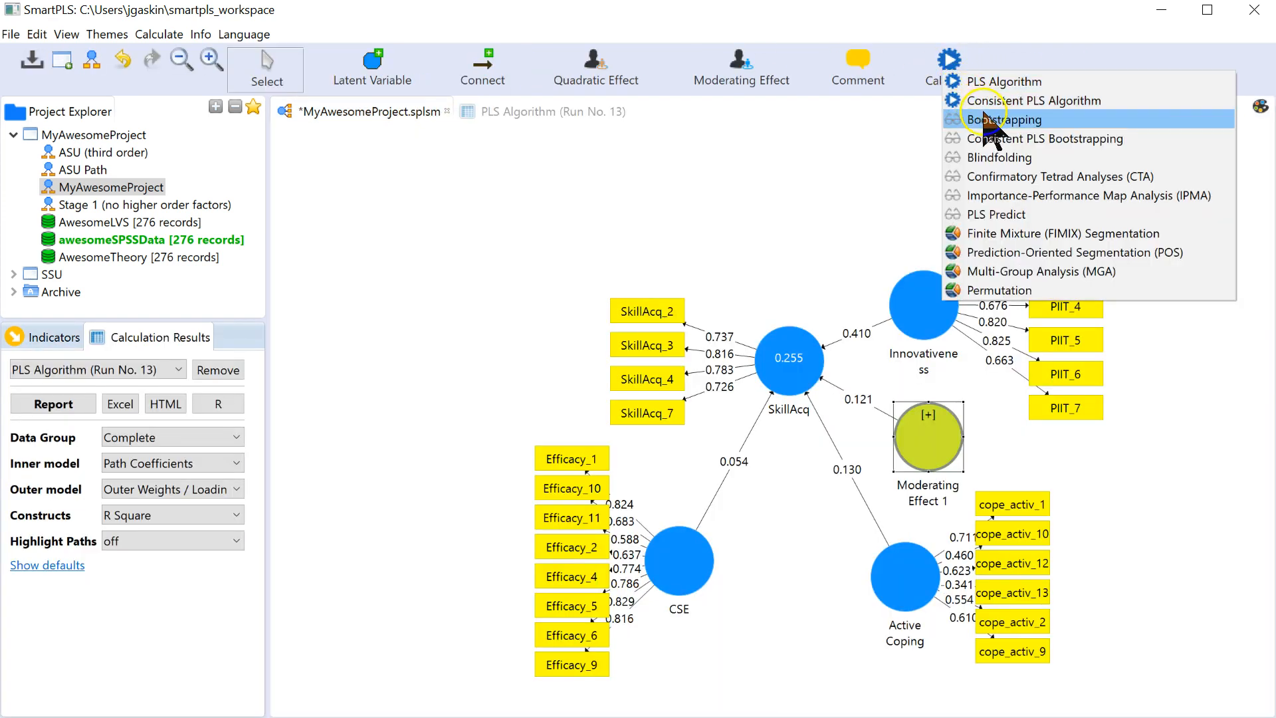
pyautogui.click(1002, 119)
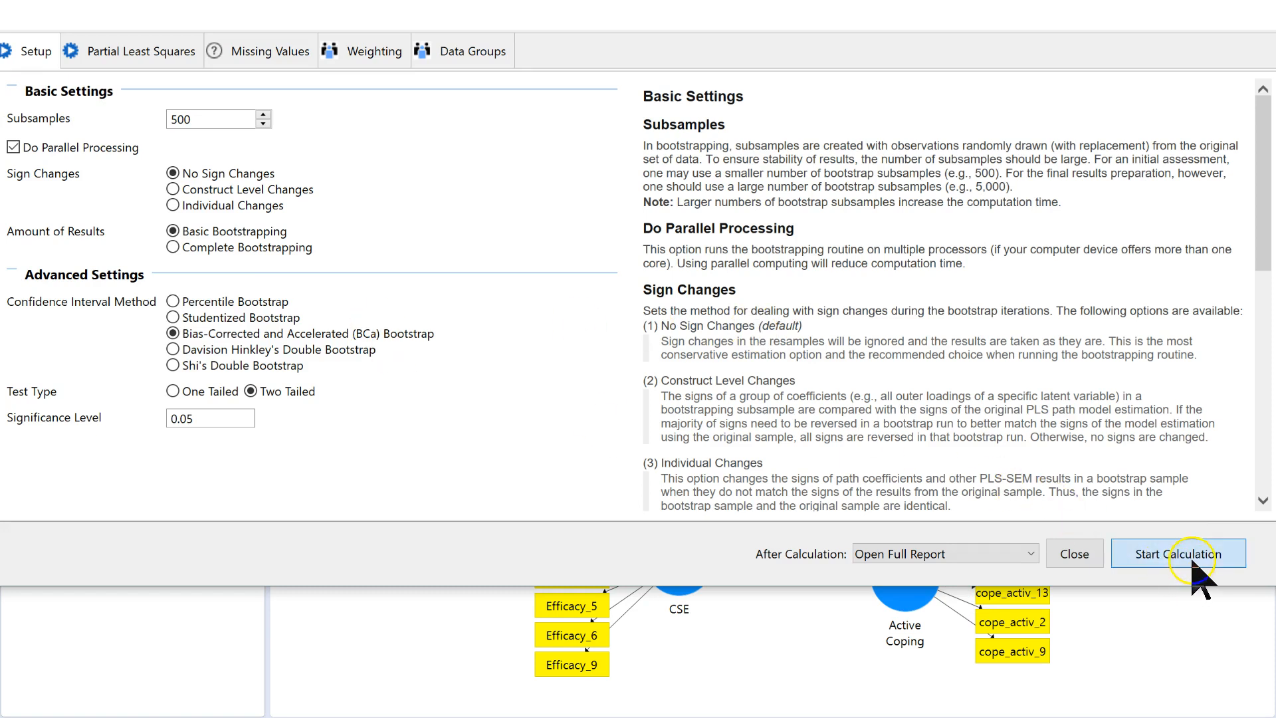
pyautogui.click(1176, 553)
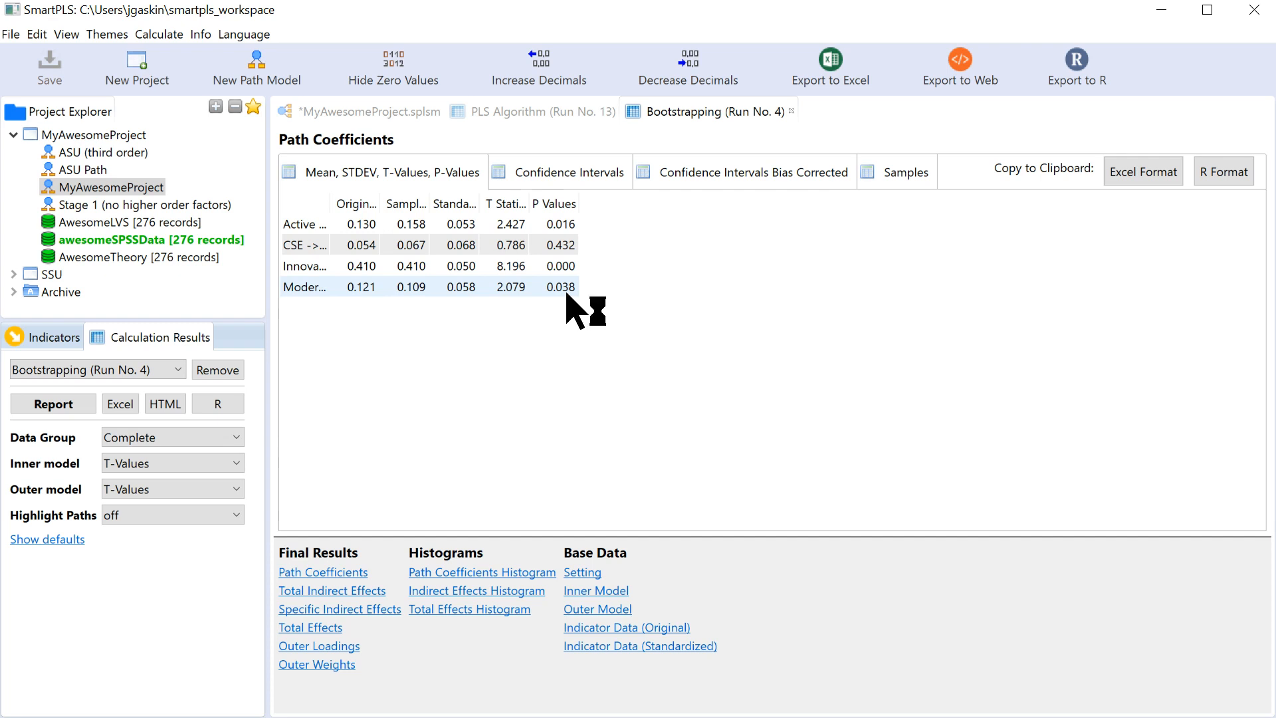
# - Note Moderating Effect 1 is significant at p = 0.038, then return to the PLS Algorithm (Run No. 13) report
pyautogui.click(532, 112)
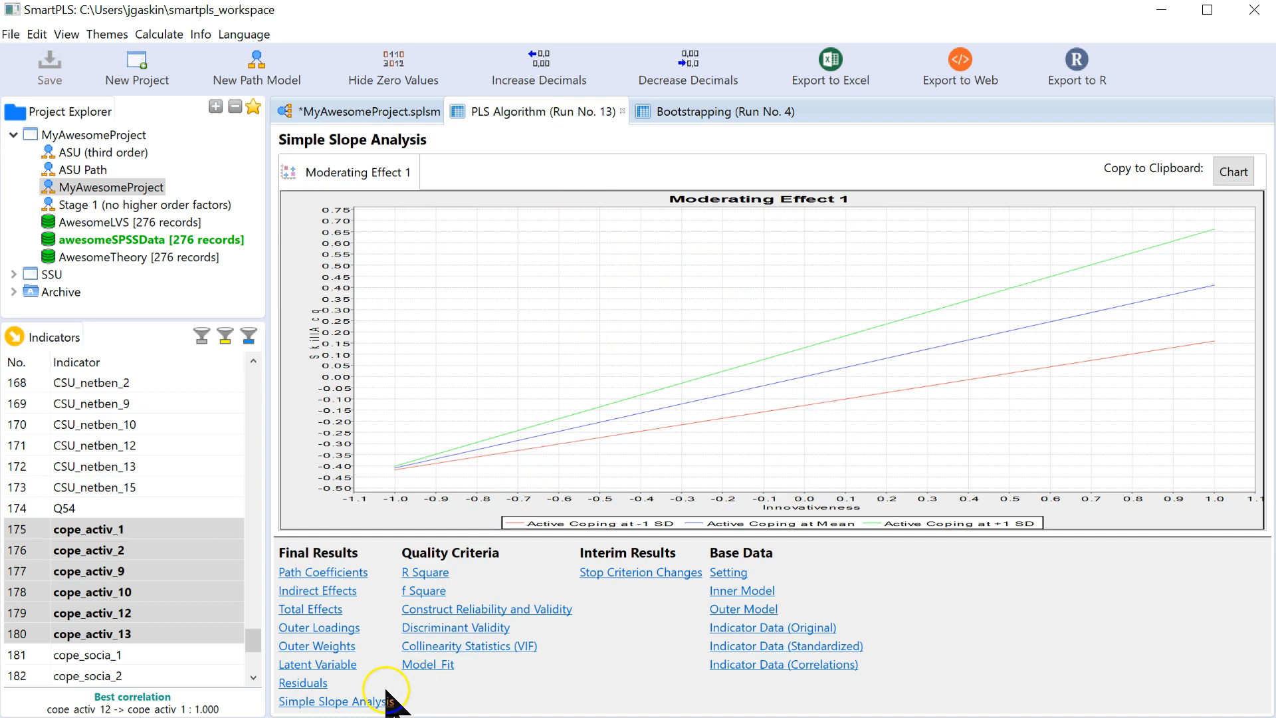
# - Show f Square under Quality Criteria as a chart: Moderating Effect 1 0.020, Innovativeness 0.173
pyautogui.click(423, 590)
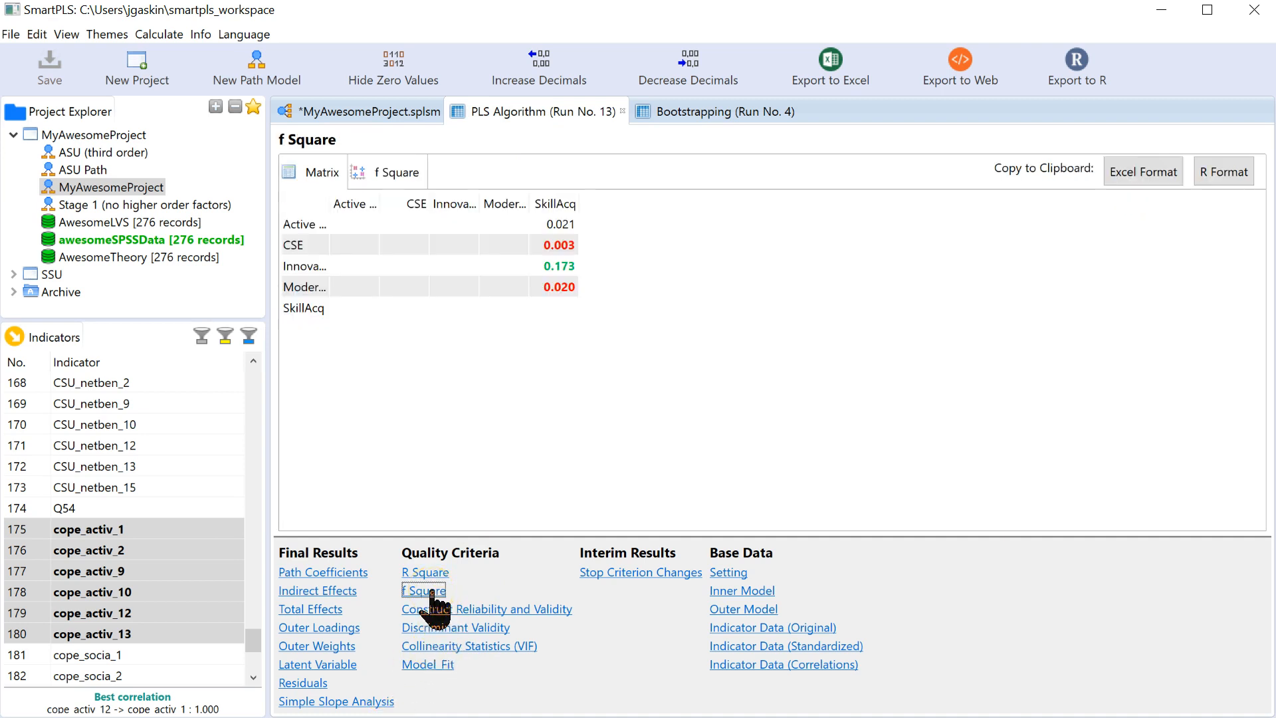
pyautogui.moveTo(399, 184)
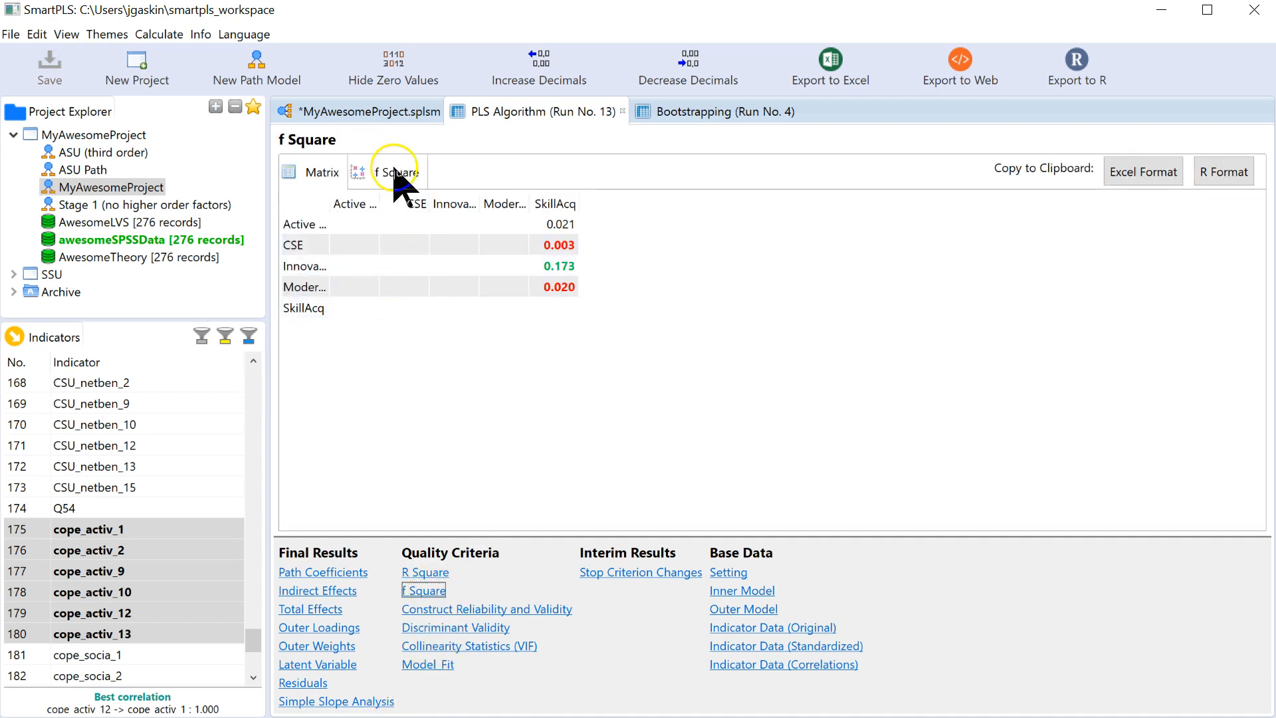
pyautogui.click(394, 172)
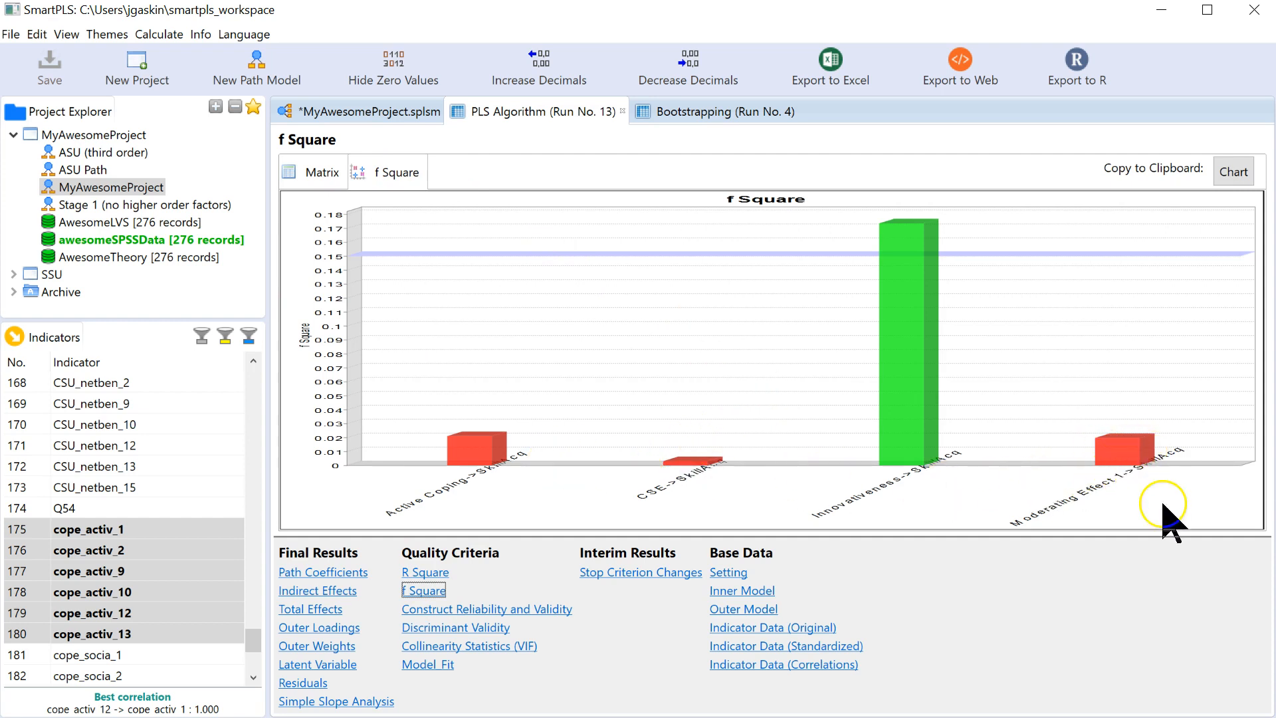
pyautogui.moveTo(1156, 505)
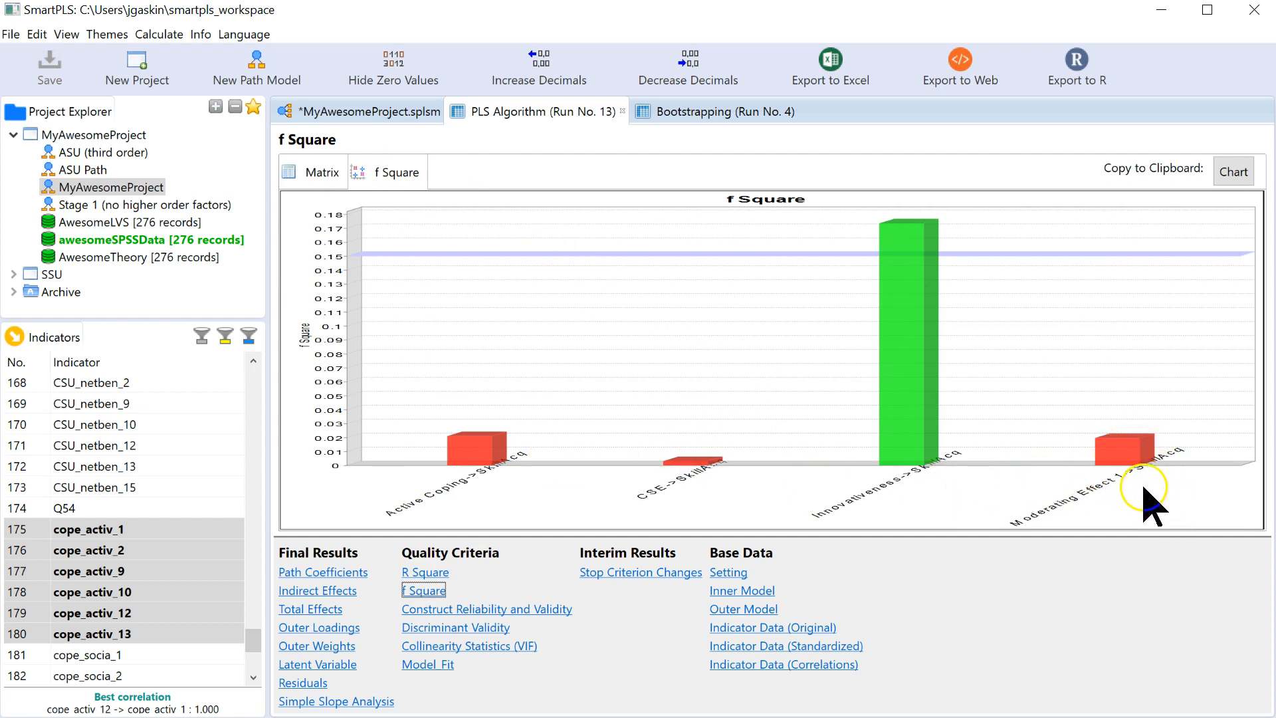